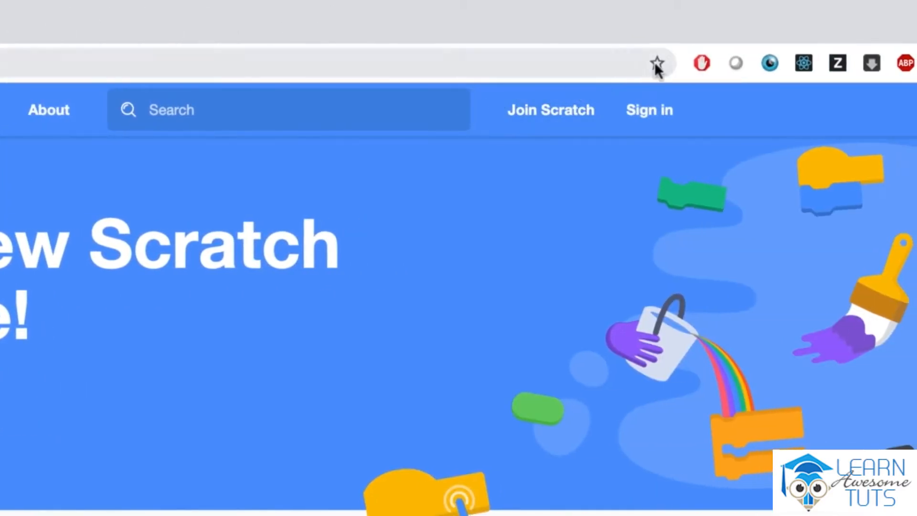
- Bookmark the Scratch home page at scratch.mit.edu in Chrome
click(656, 63)
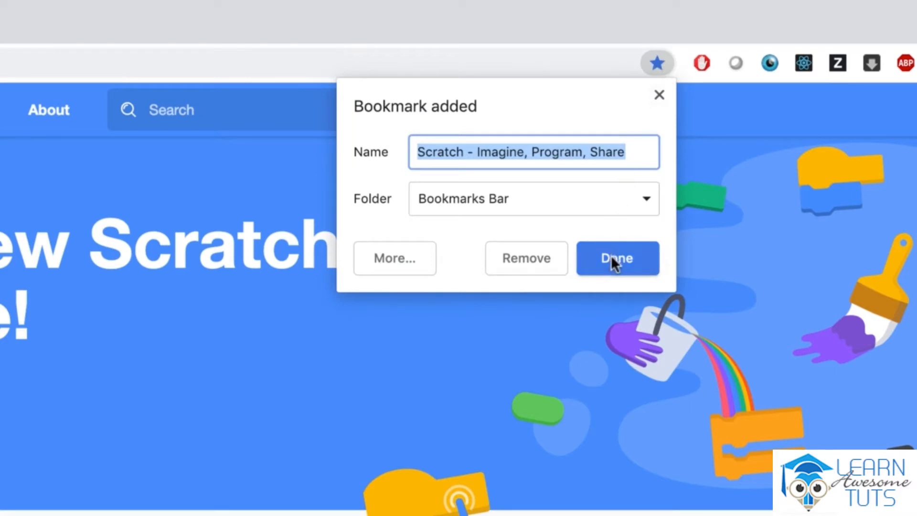
click(616, 258)
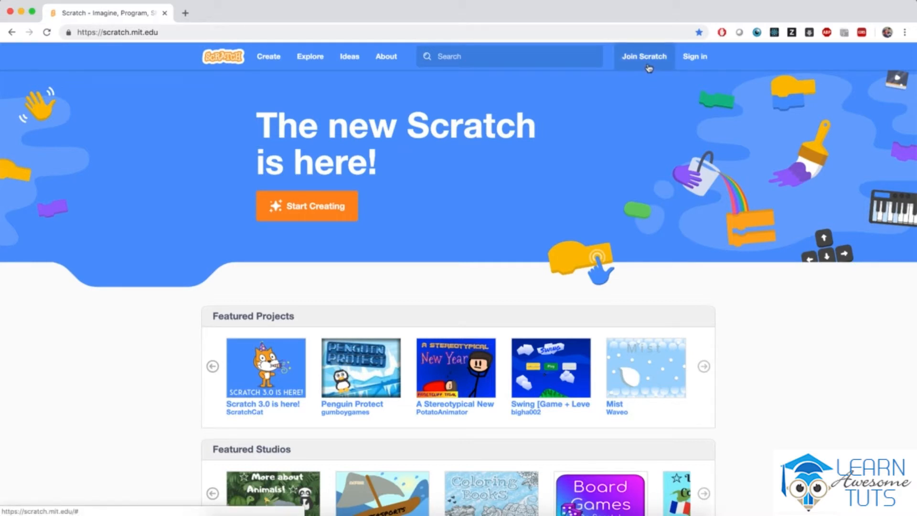
- Begin Join Scratch with username 'dan' and a password entered and confirmed
click(643, 56)
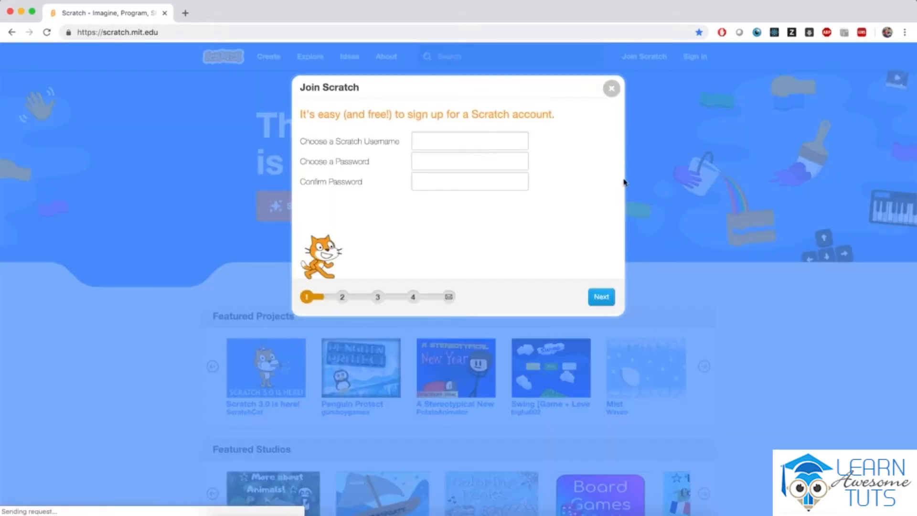
click(469, 141)
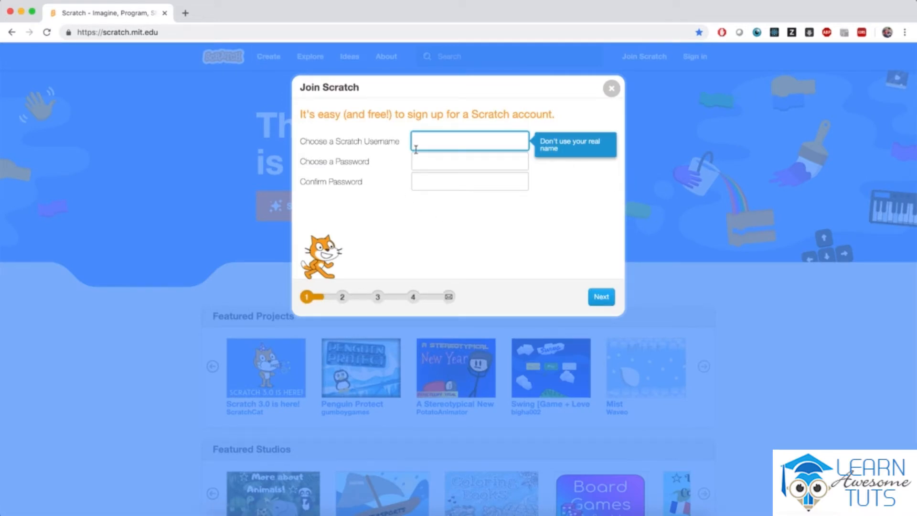
text(daniel-udemy)
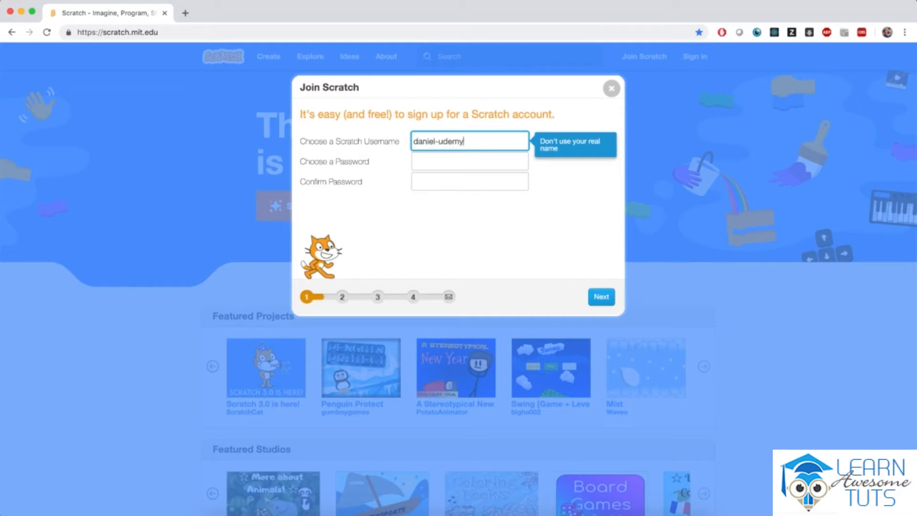
click(469, 161)
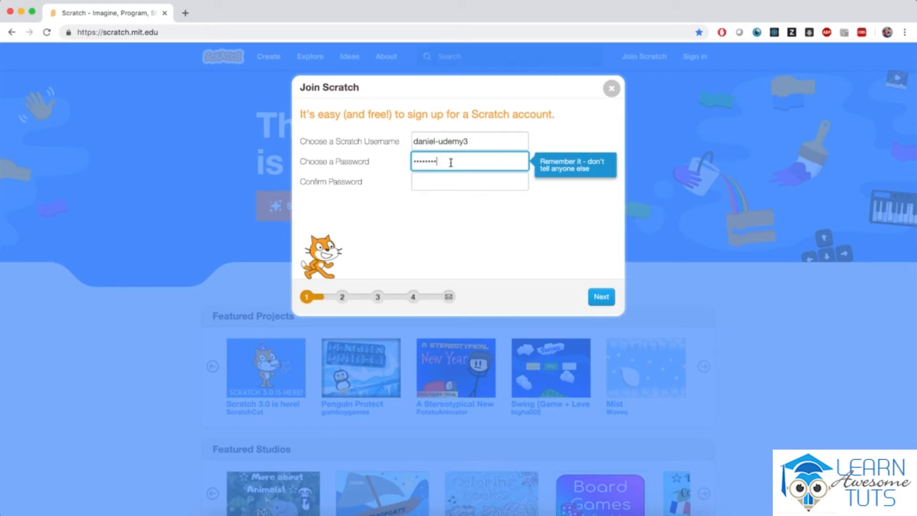
click(469, 181)
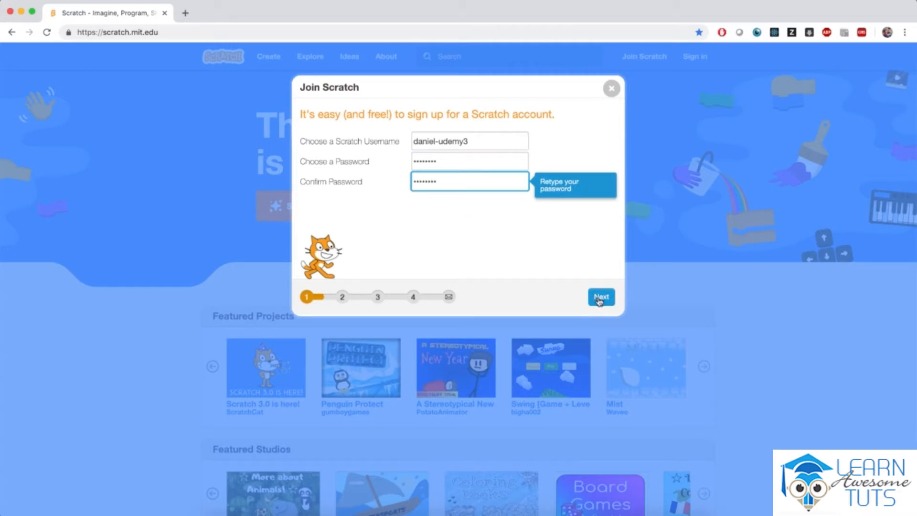
- Complete the birth date, country and email steps and enter the site logged in
click(601, 298)
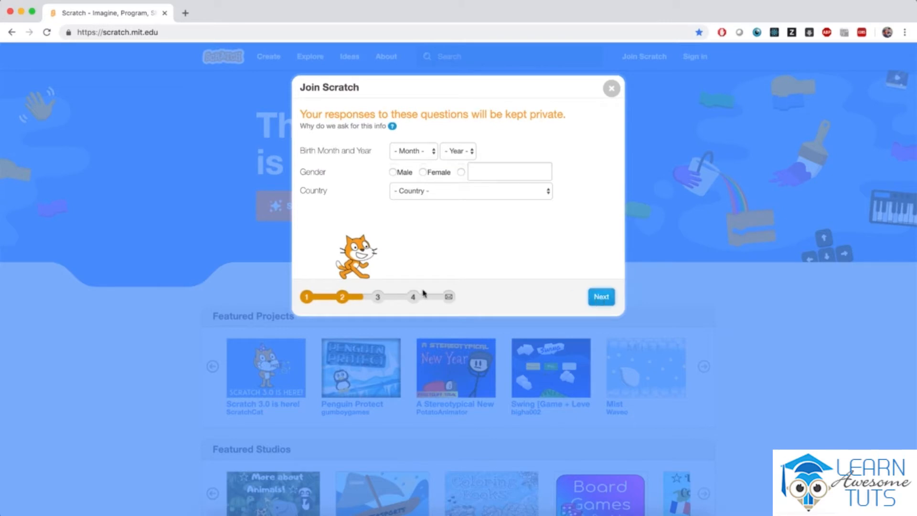
mouse_move(551, 270)
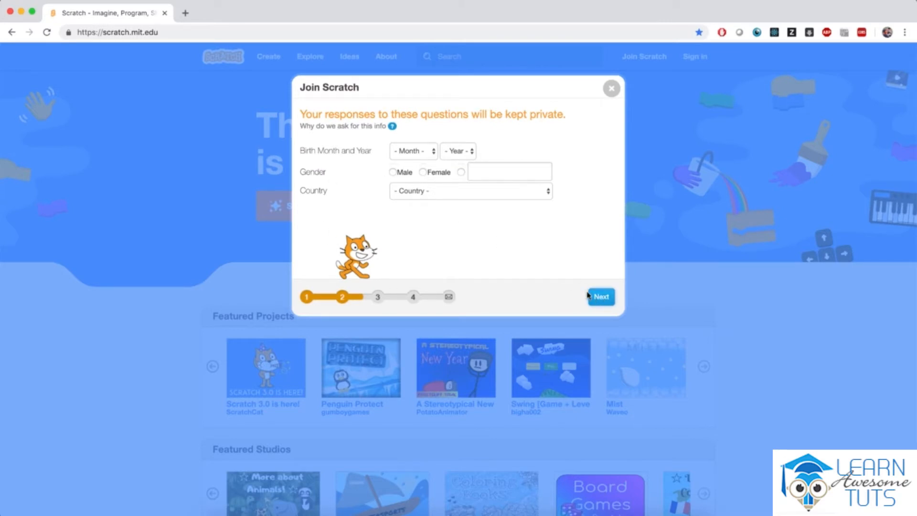
click(601, 296)
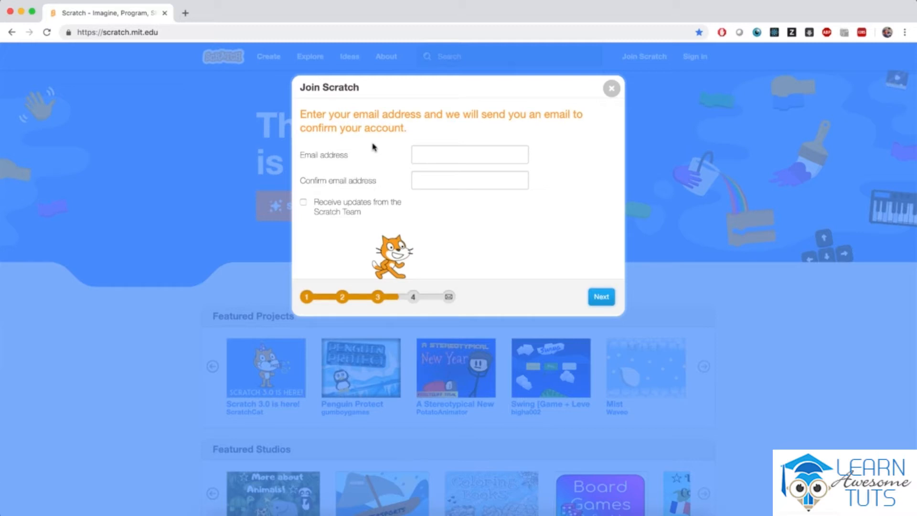
click(600, 296)
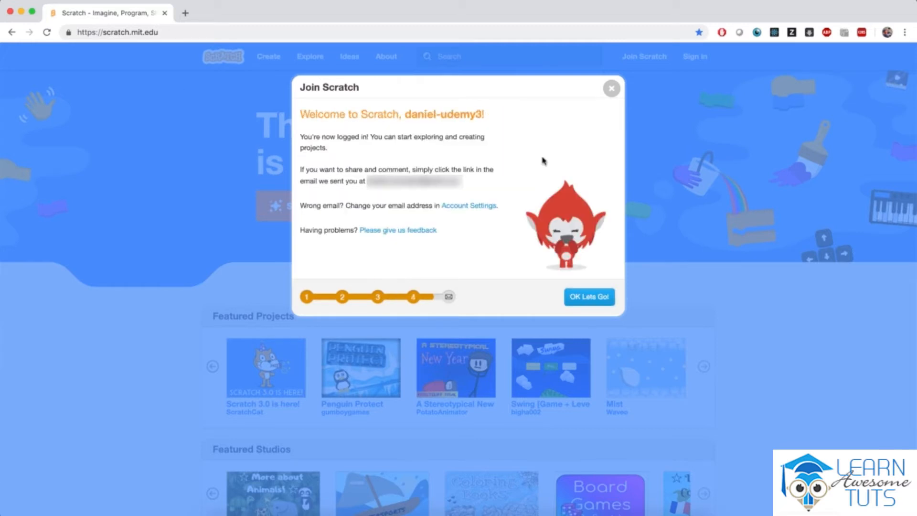
mouse_move(342, 130)
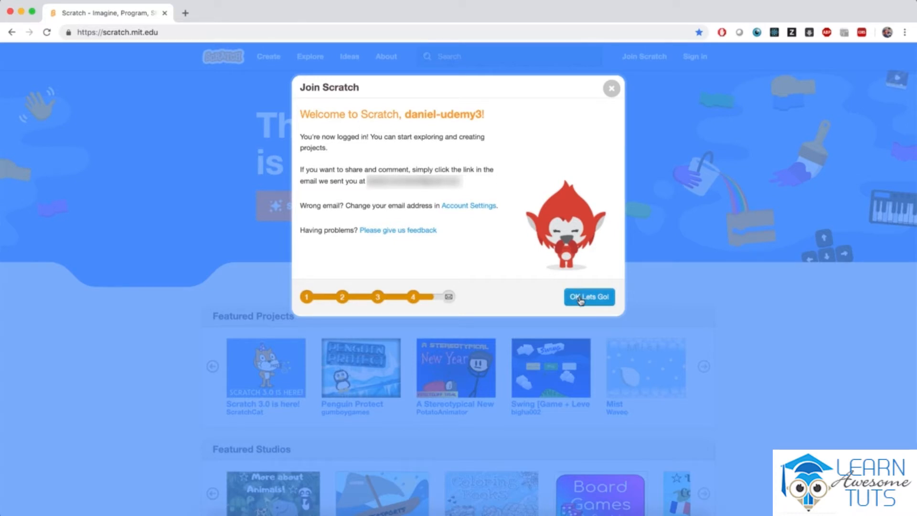
click(590, 296)
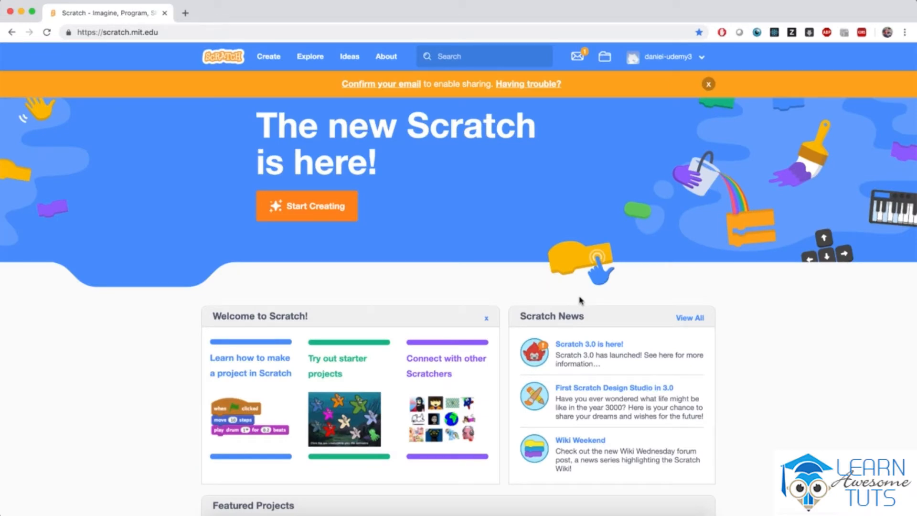
- Confirm the new account's email address from the Scratch message in Gmail
click(577, 56)
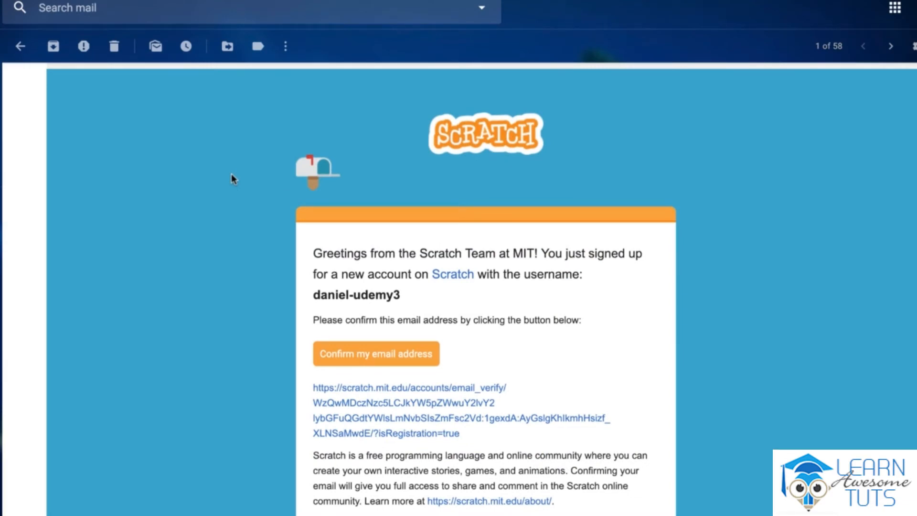
mouse_move(330, 260)
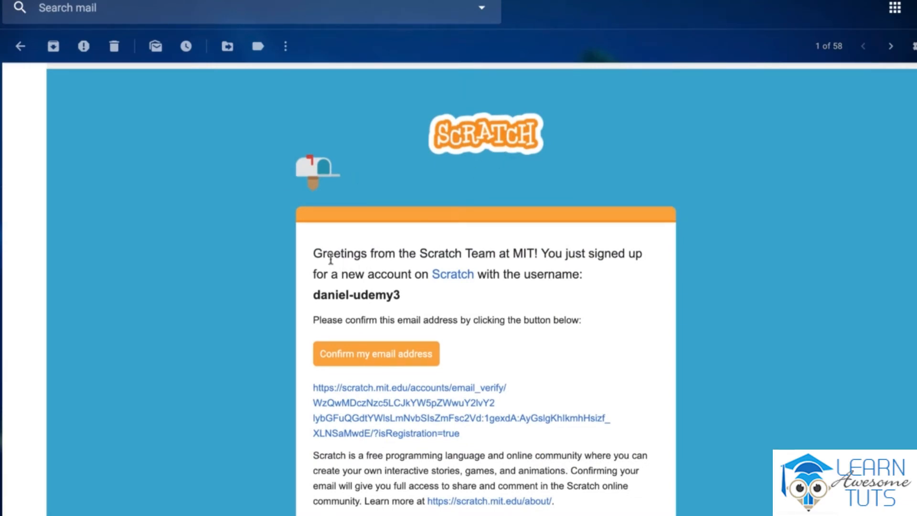
mouse_move(523, 206)
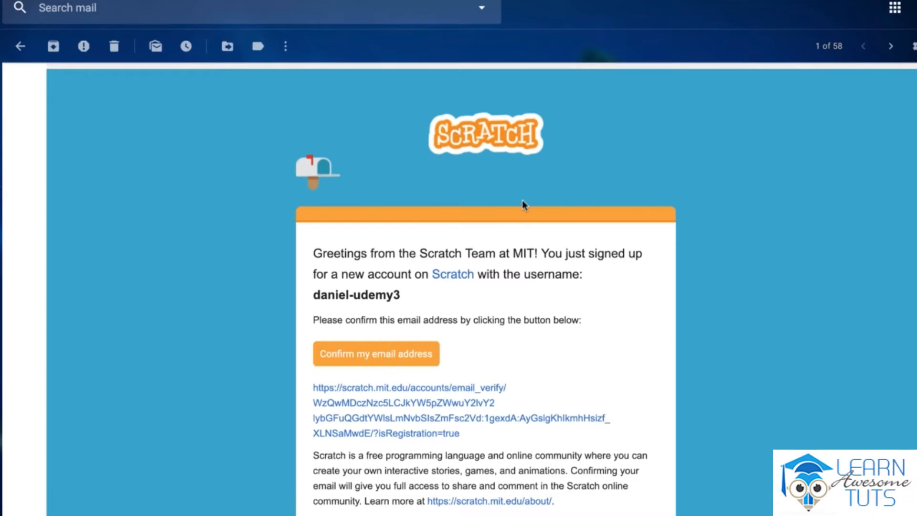
mouse_move(335, 287)
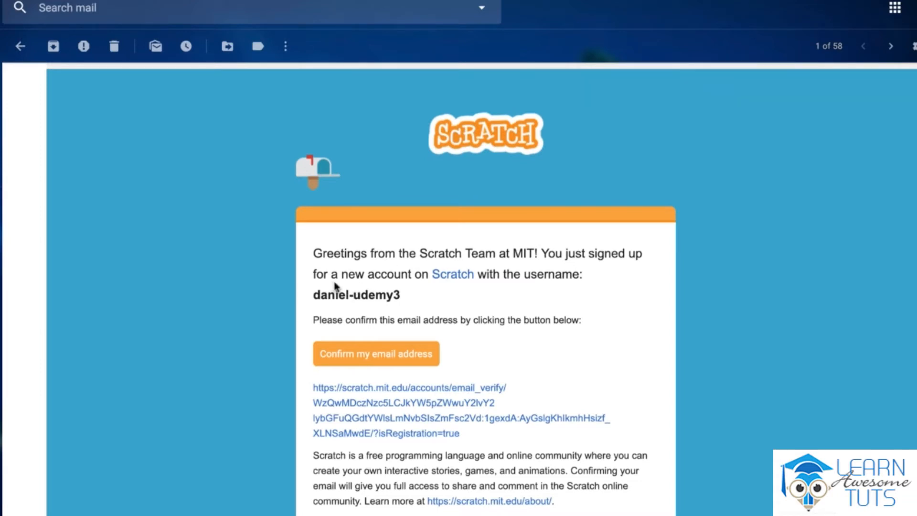
double_click(355, 295)
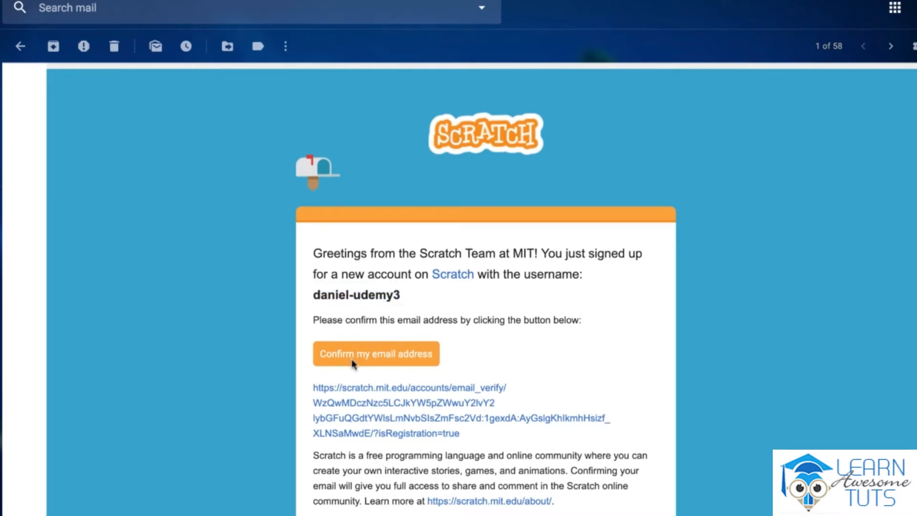
click(376, 353)
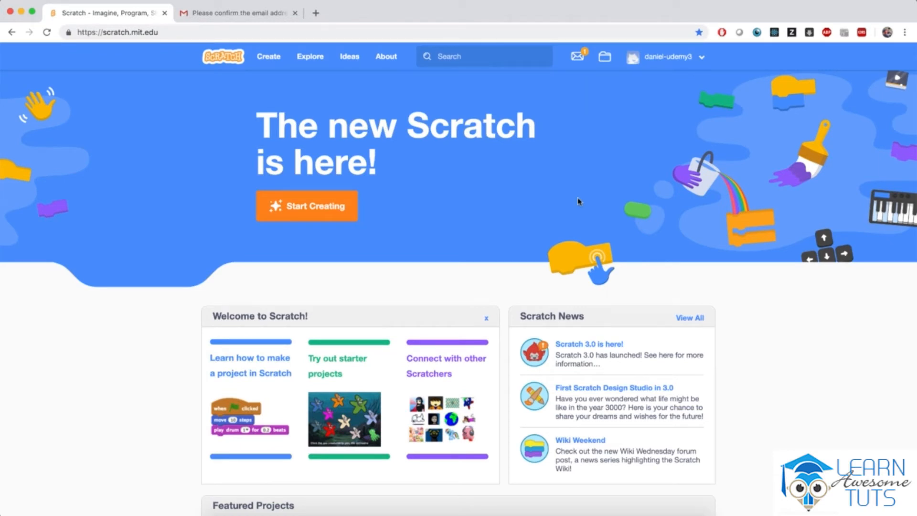
mouse_move(607, 138)
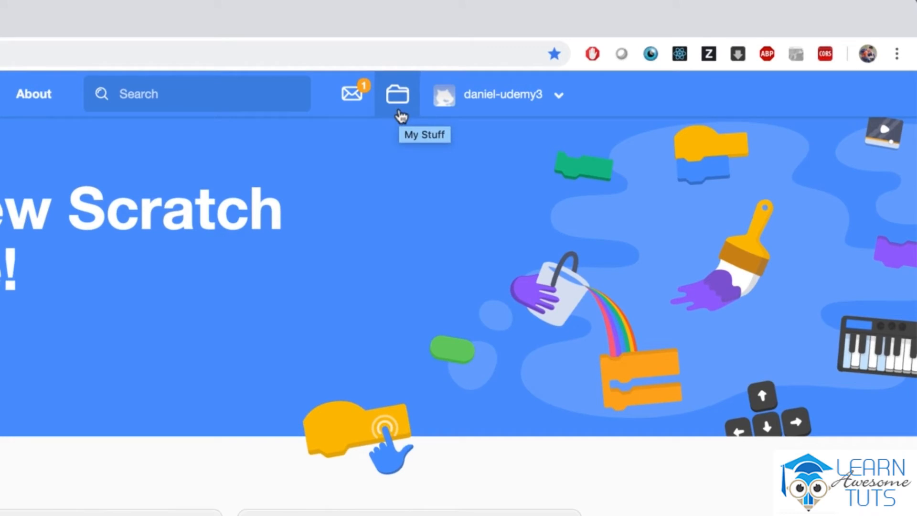
- Create a new untitled project from My Stuff, opening the Scratch 3 editor
click(397, 93)
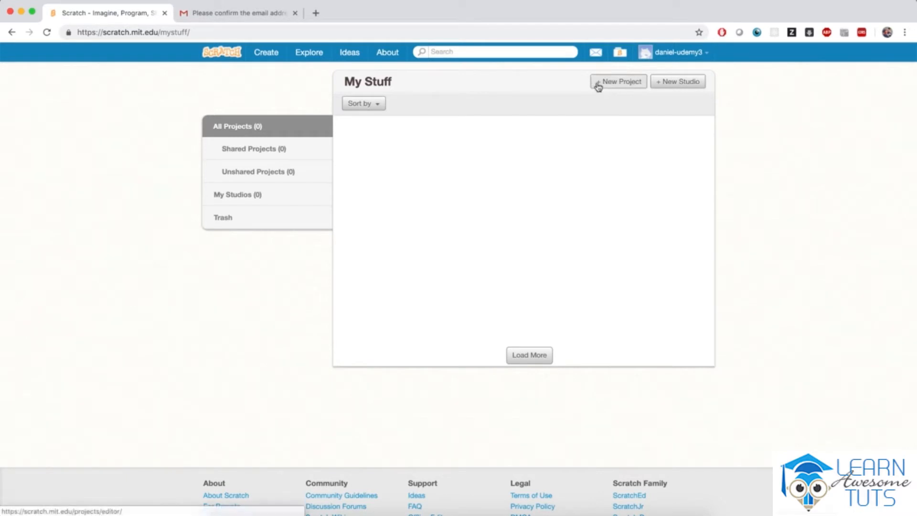
click(618, 81)
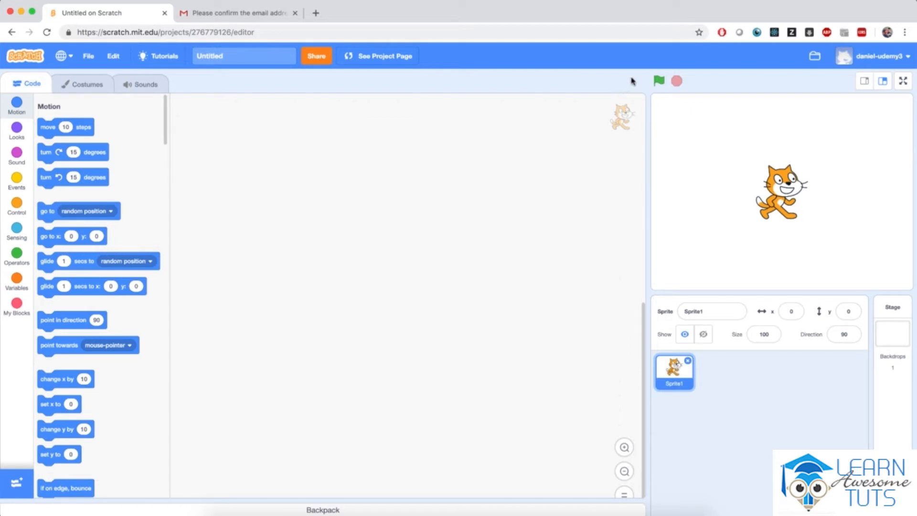
mouse_move(644, 88)
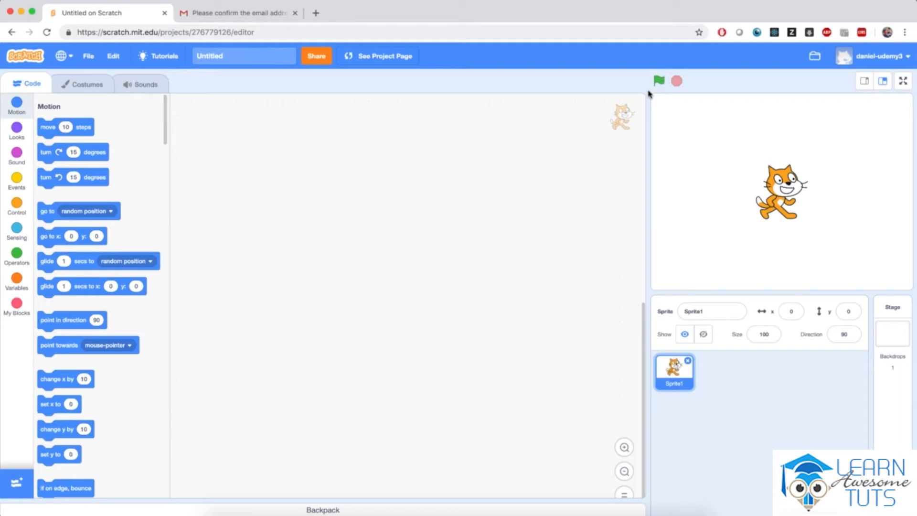
mouse_move(598, 206)
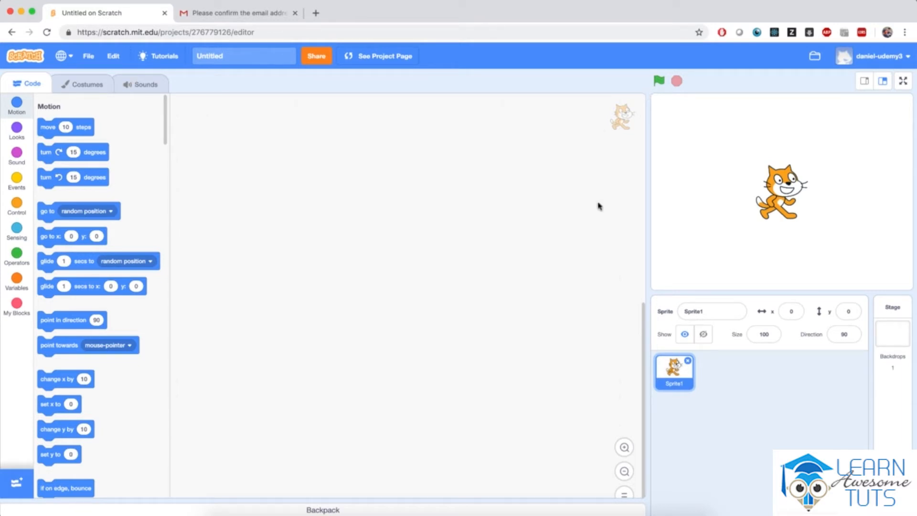
mouse_move(743, 134)
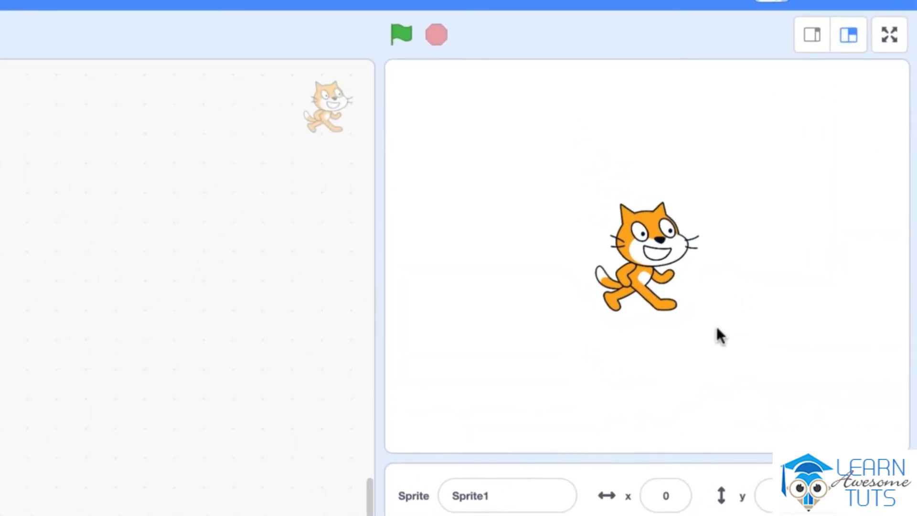
mouse_move(725, 331)
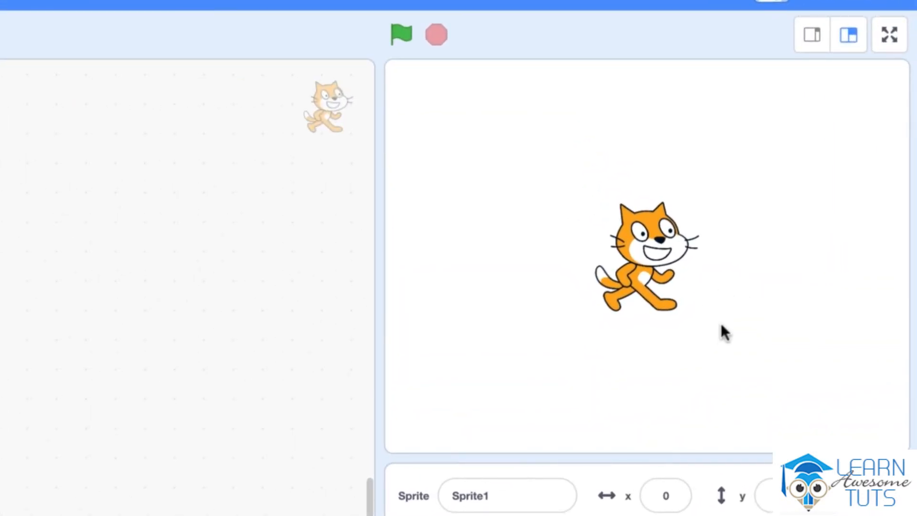
mouse_move(615, 113)
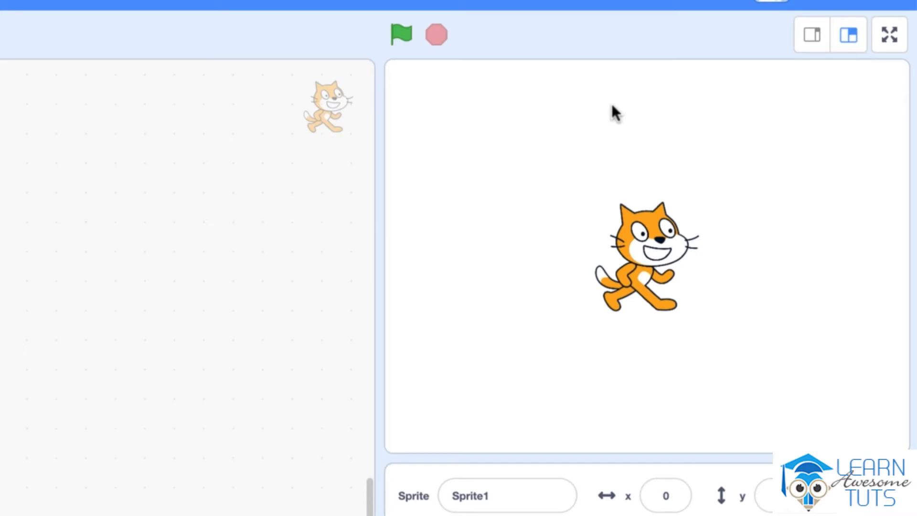
mouse_move(720, 344)
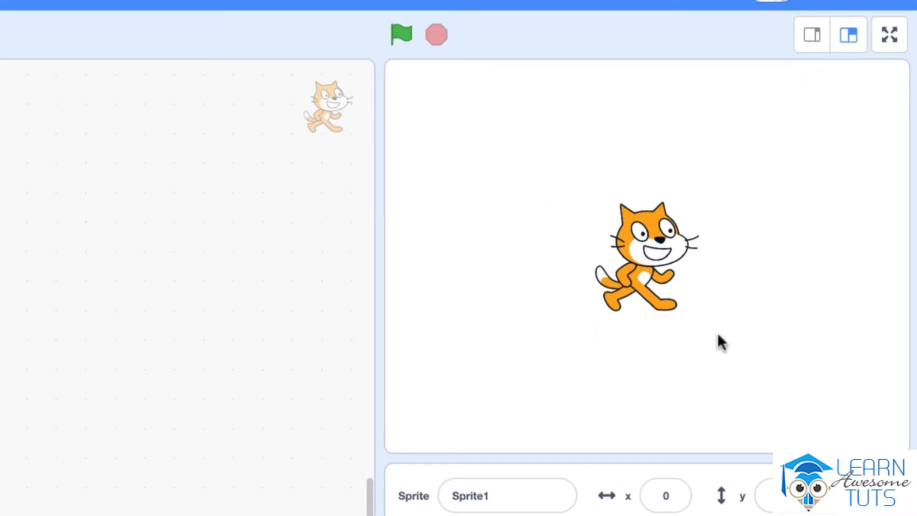
mouse_move(550, 87)
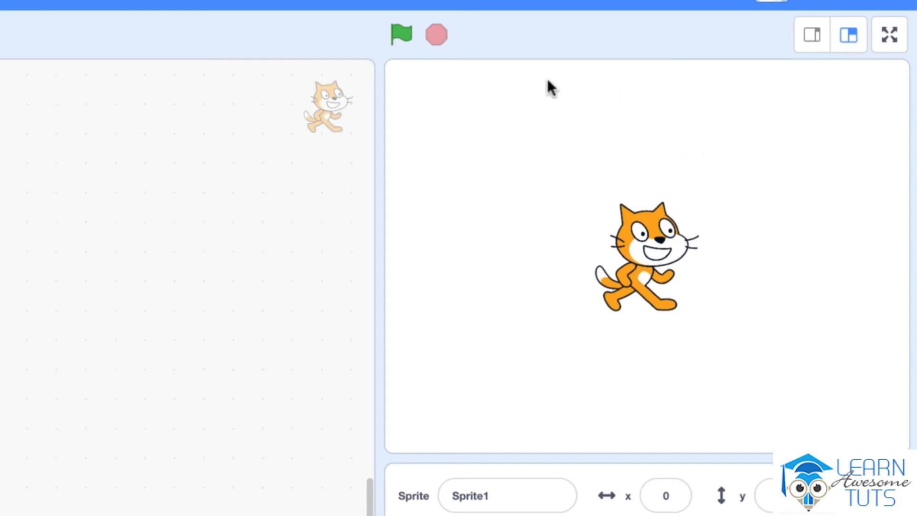
mouse_move(673, 99)
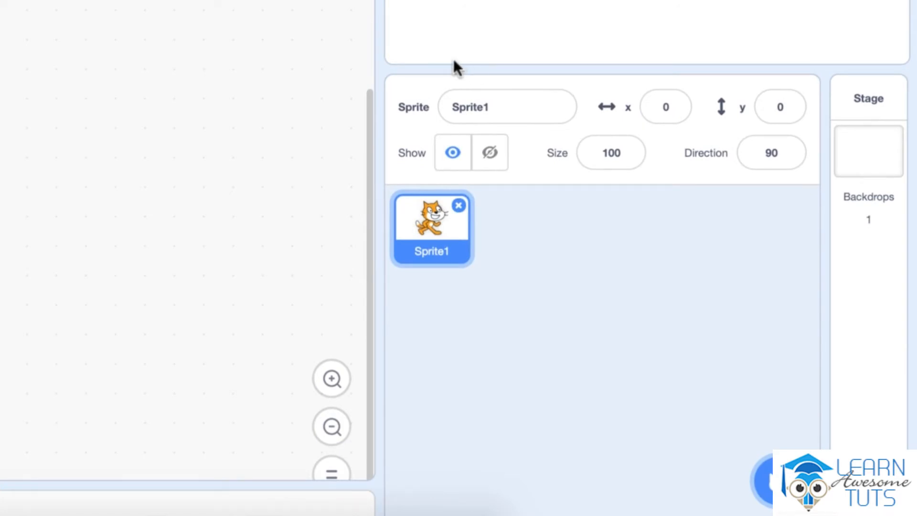
click(506, 106)
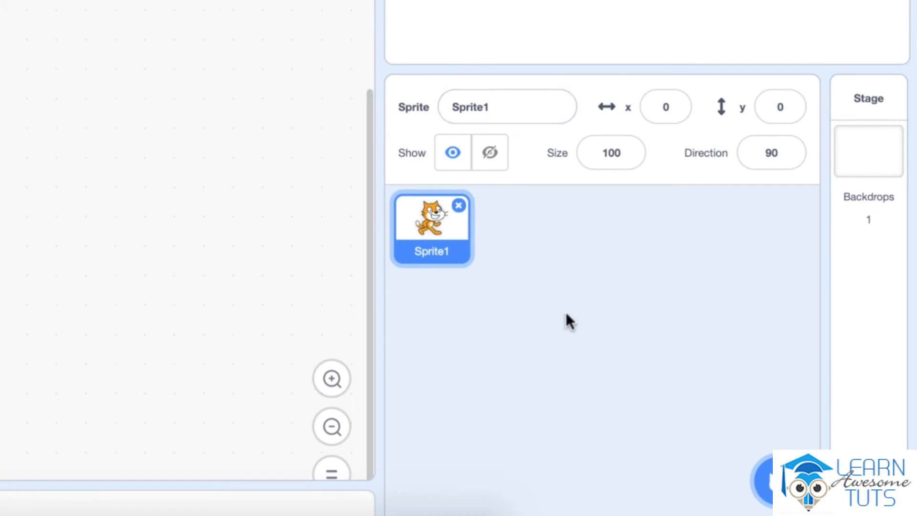
mouse_move(535, 308)
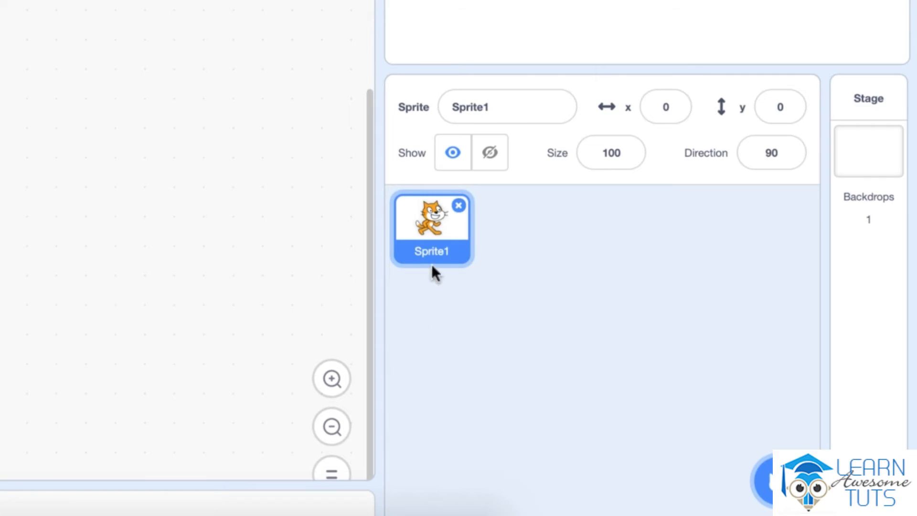
mouse_move(432, 264)
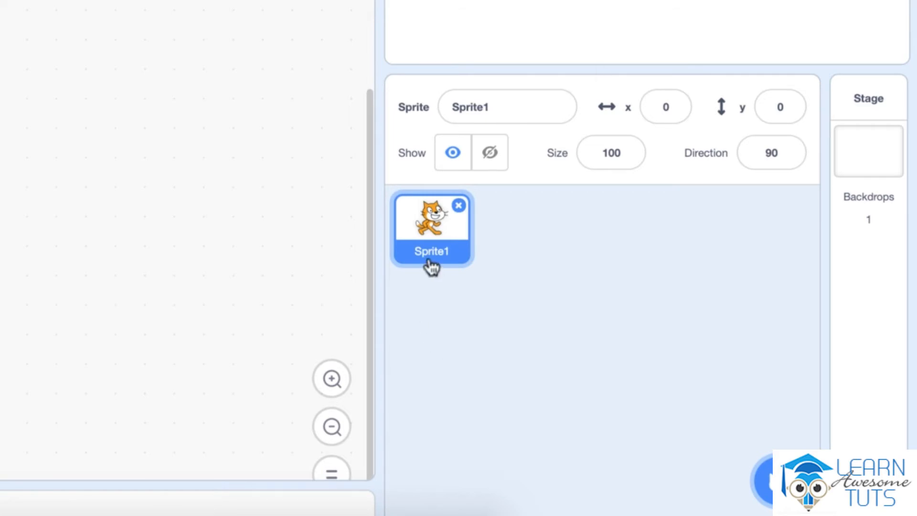
mouse_move(507, 146)
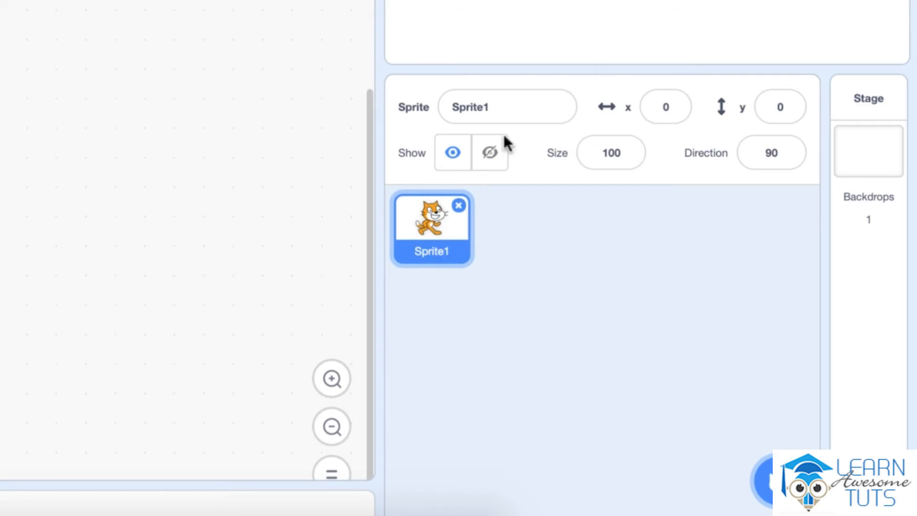
click(507, 106)
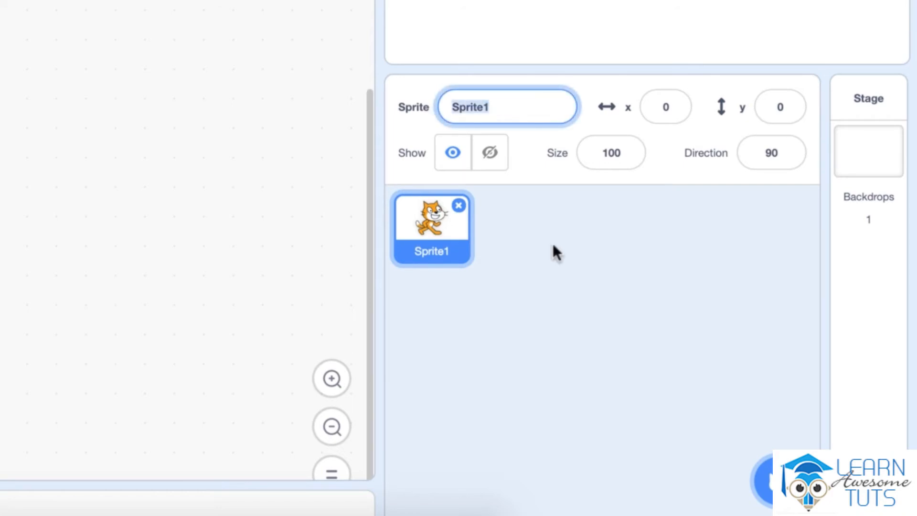
click(666, 106)
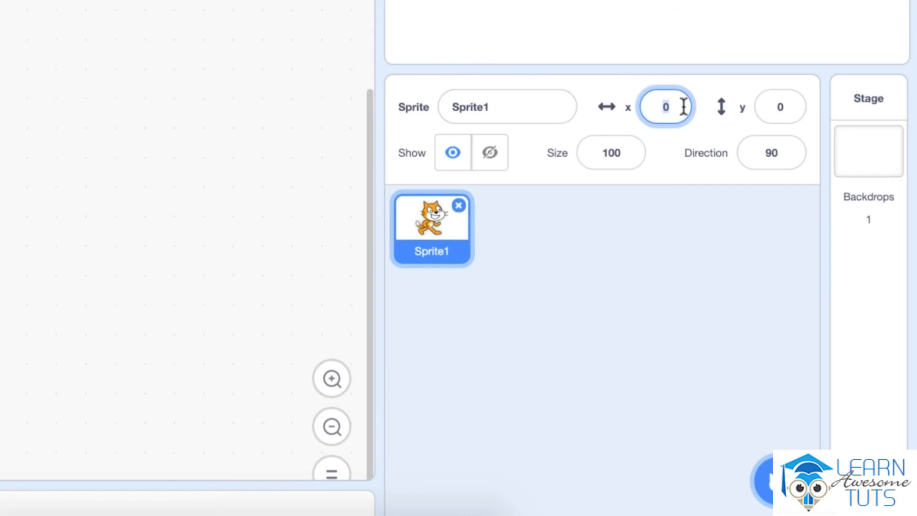
click(781, 106)
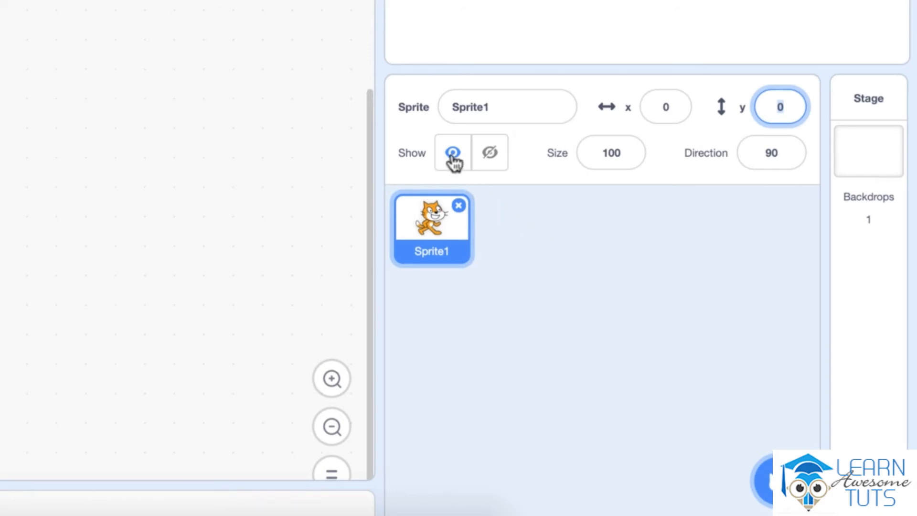
click(489, 152)
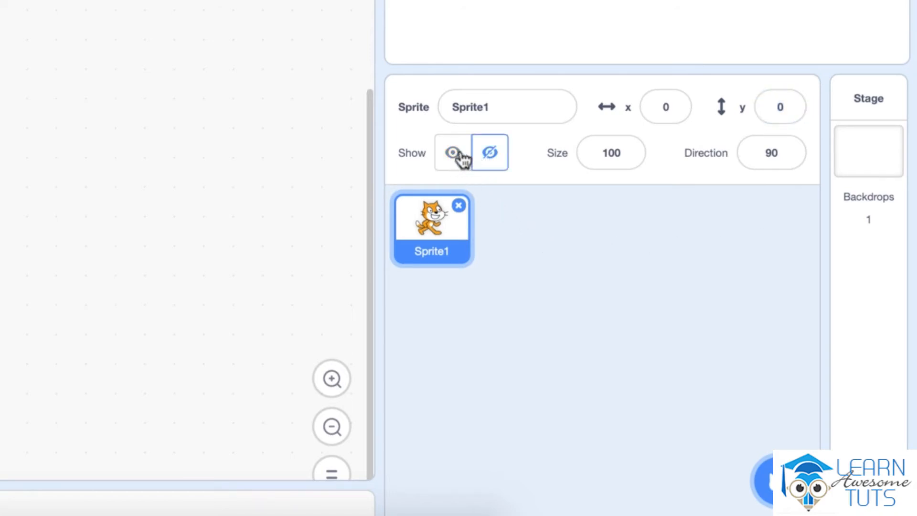
click(452, 151)
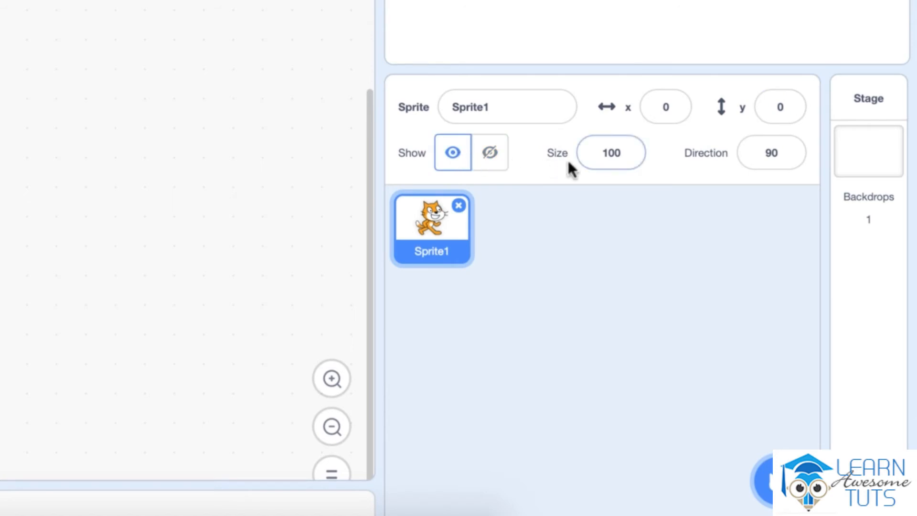
click(610, 152)
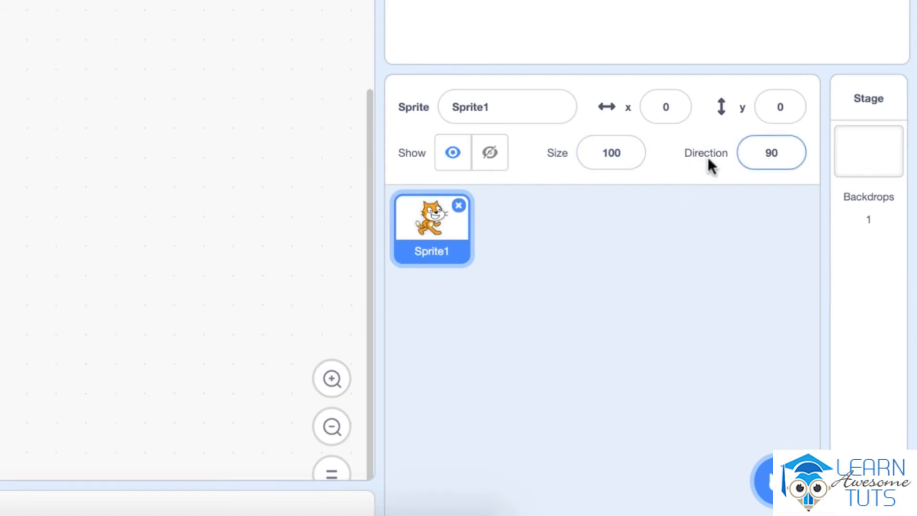
mouse_move(791, 189)
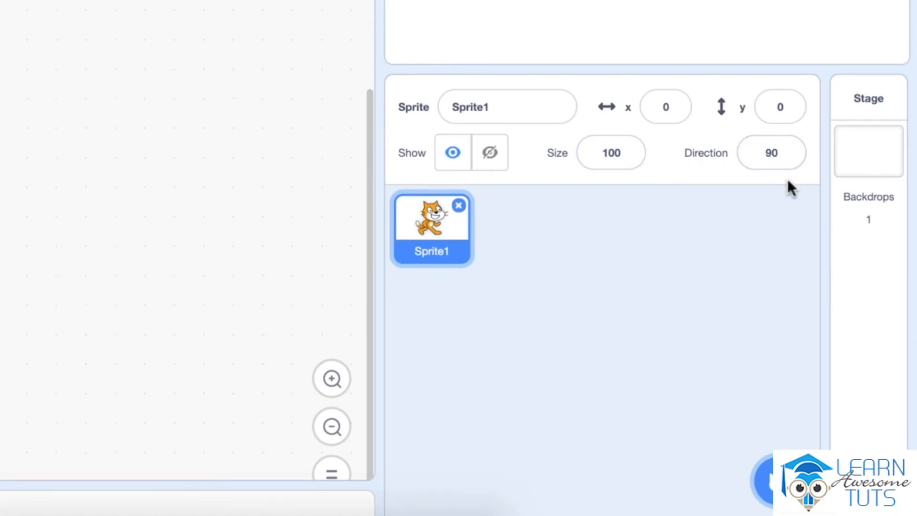
mouse_move(717, 198)
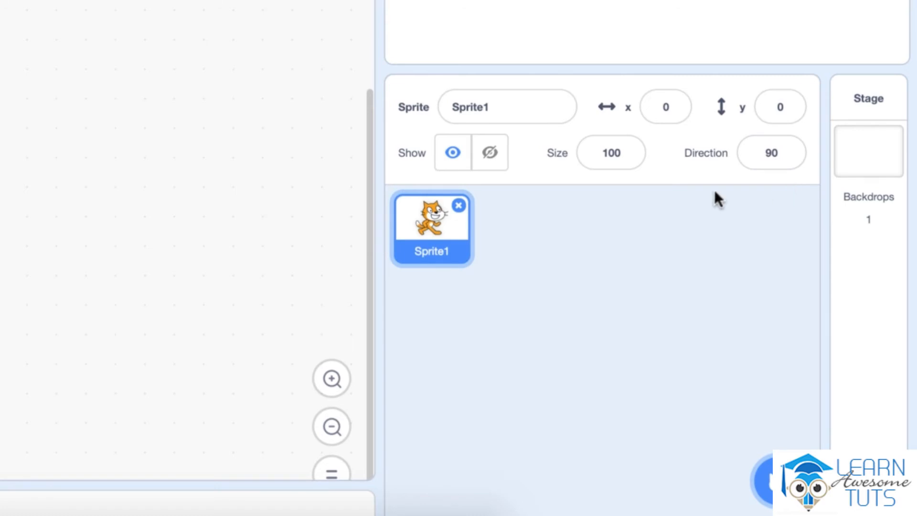
mouse_move(676, 223)
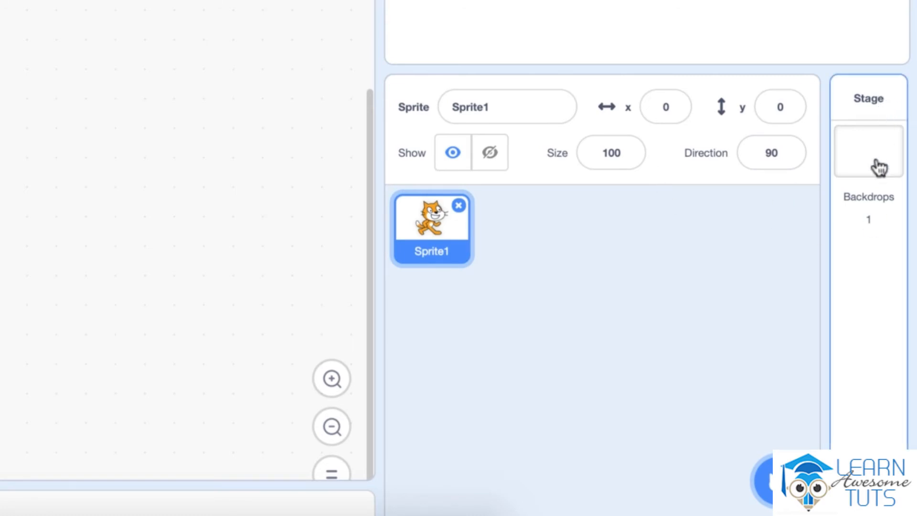
mouse_move(873, 283)
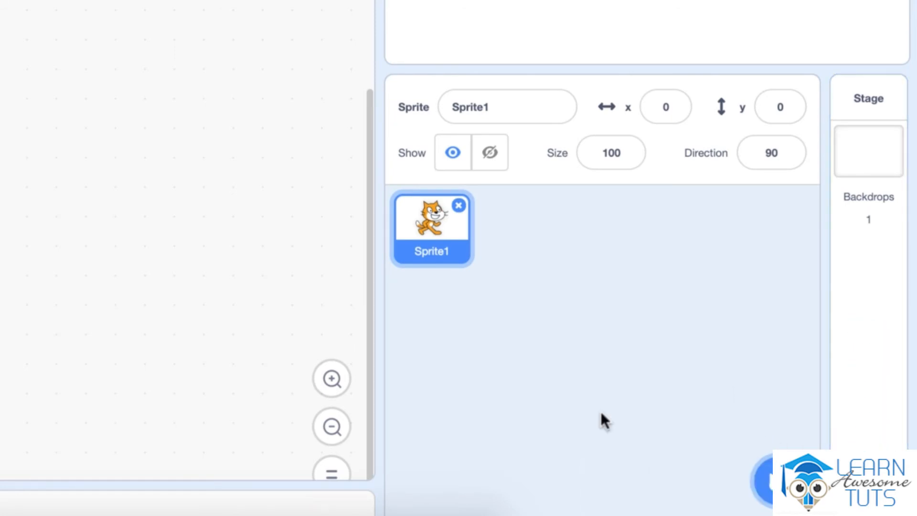
mouse_move(484, 309)
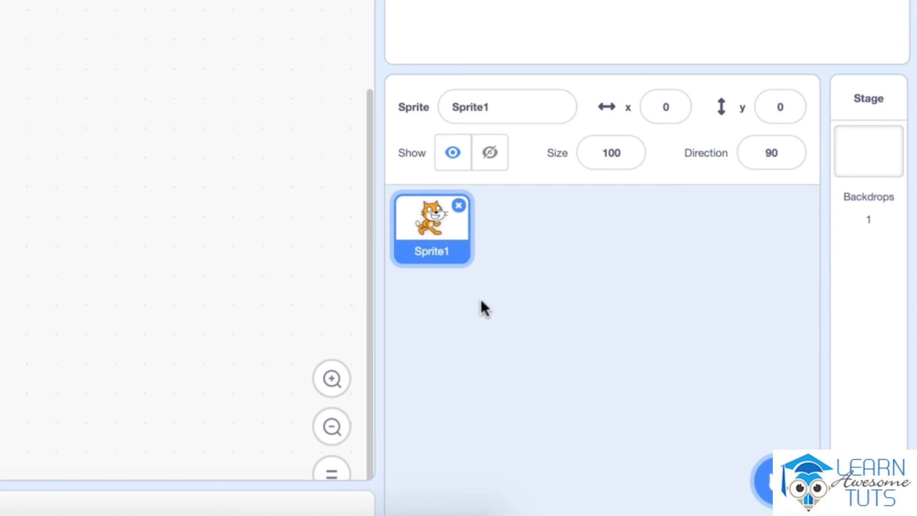
mouse_move(489, 303)
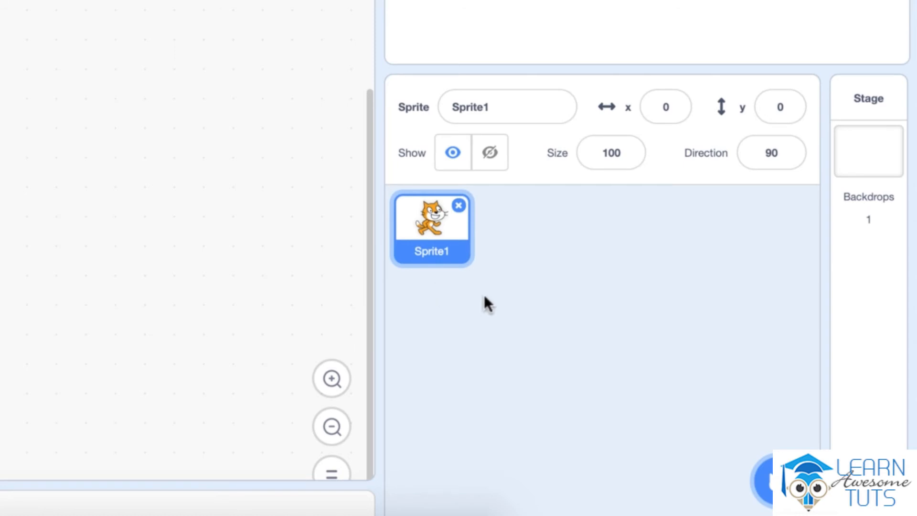
mouse_move(584, 279)
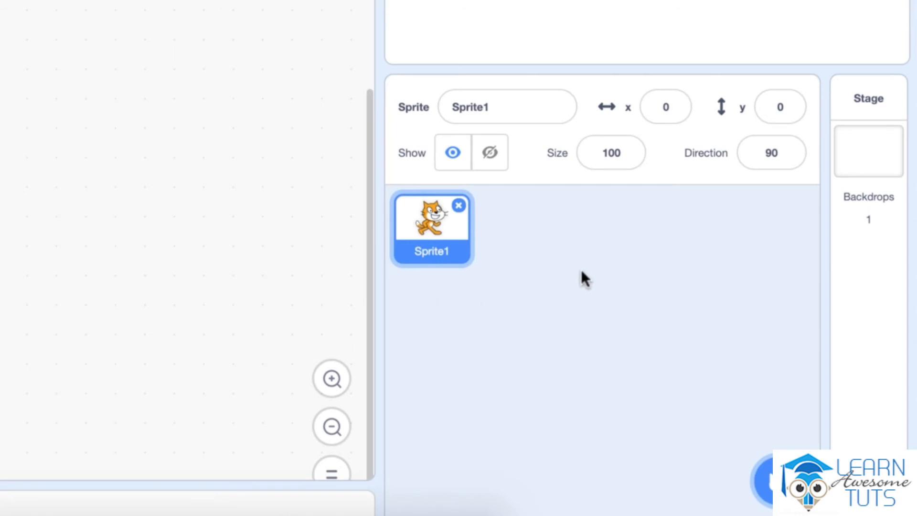
mouse_move(479, 293)
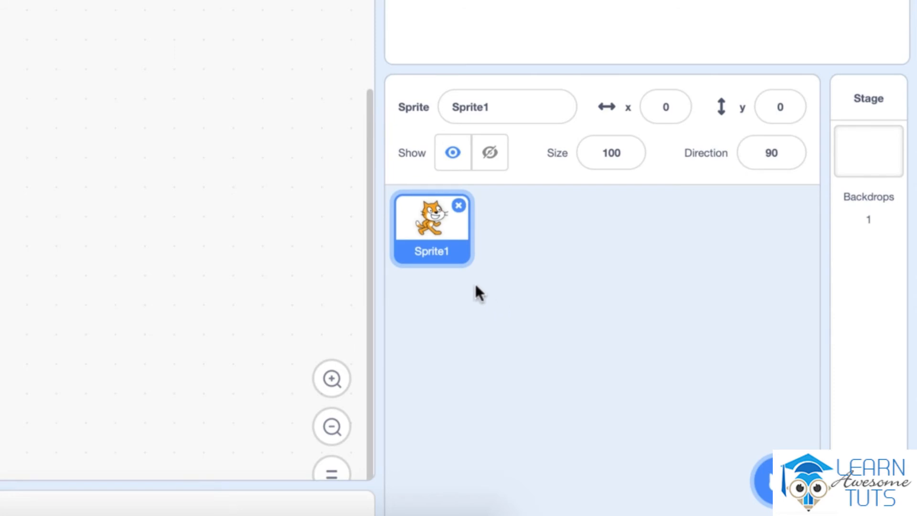
mouse_move(651, 318)
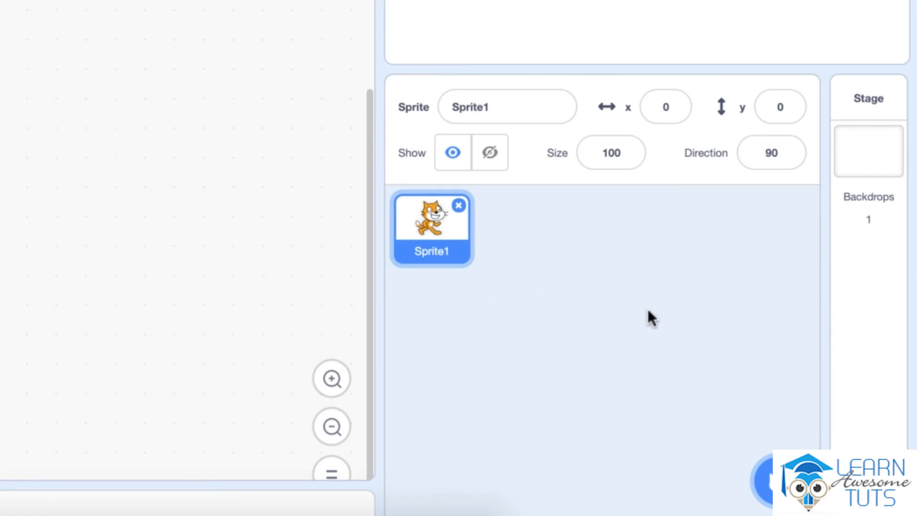
mouse_move(447, 257)
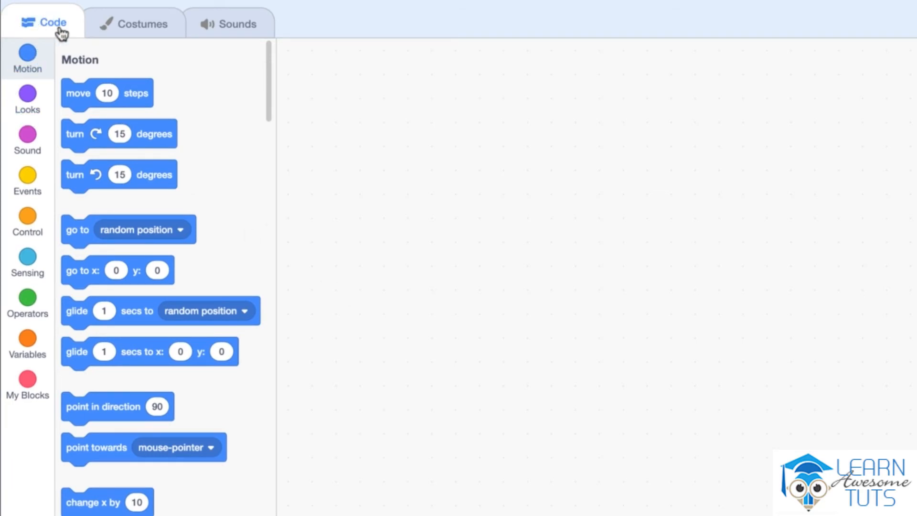
- Browse the Looks, Sound and Sensing block categories, ending back on Motion
scroll(down, 3)
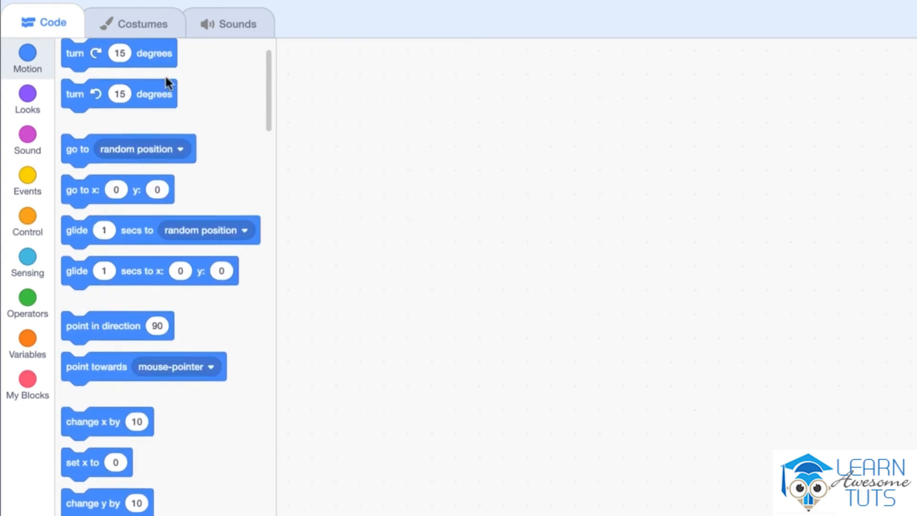
click(27, 99)
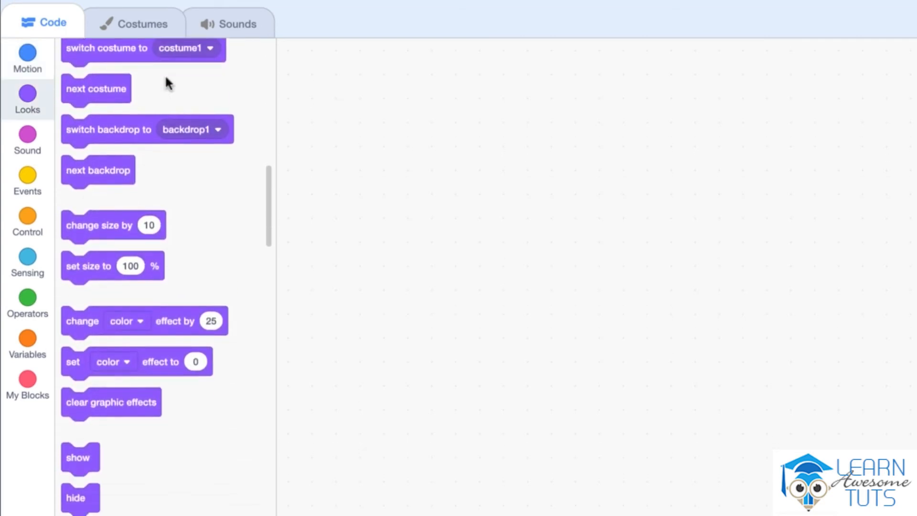
click(27, 59)
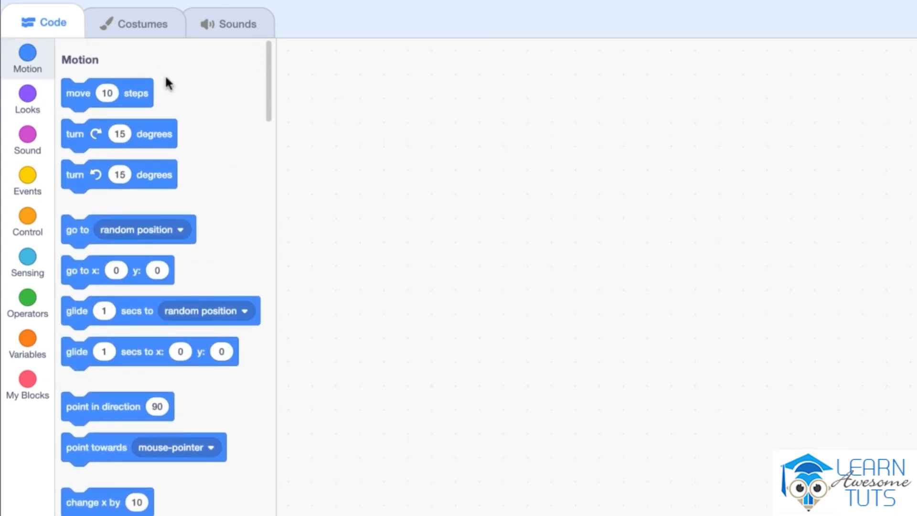
click(27, 139)
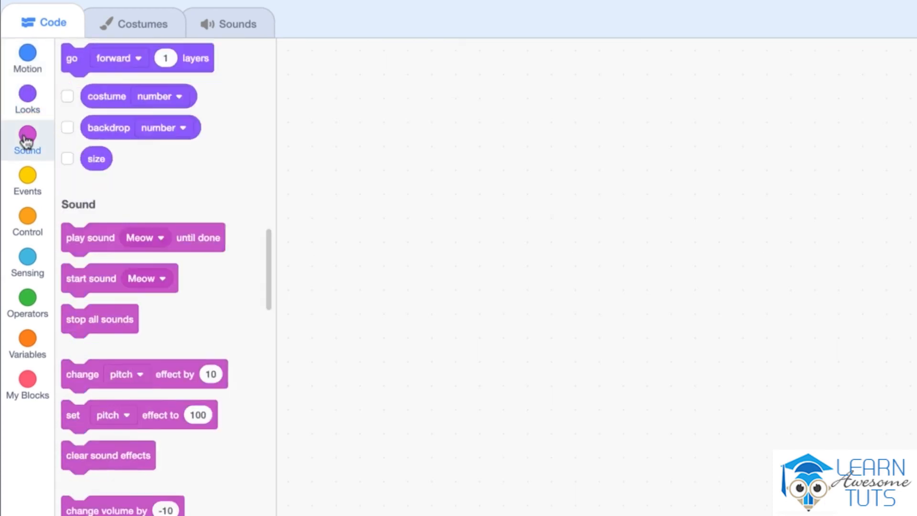
click(27, 260)
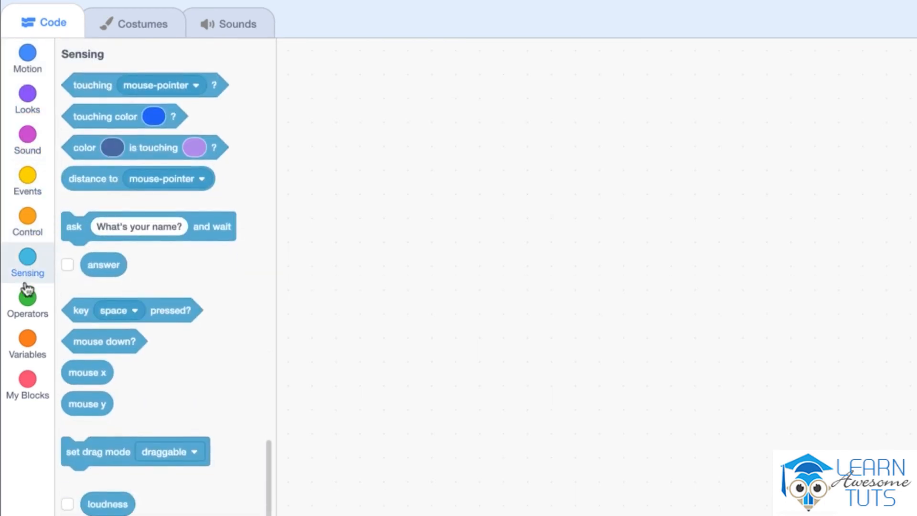
click(26, 221)
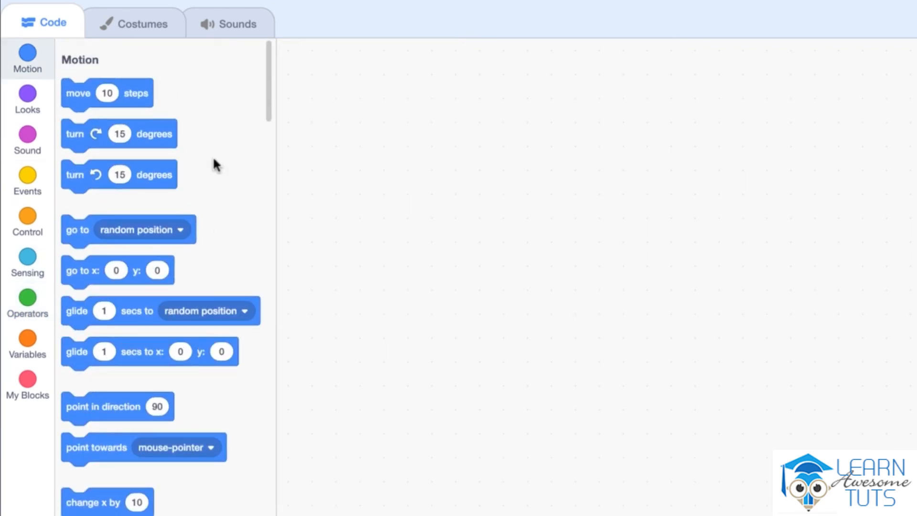
mouse_move(151, 67)
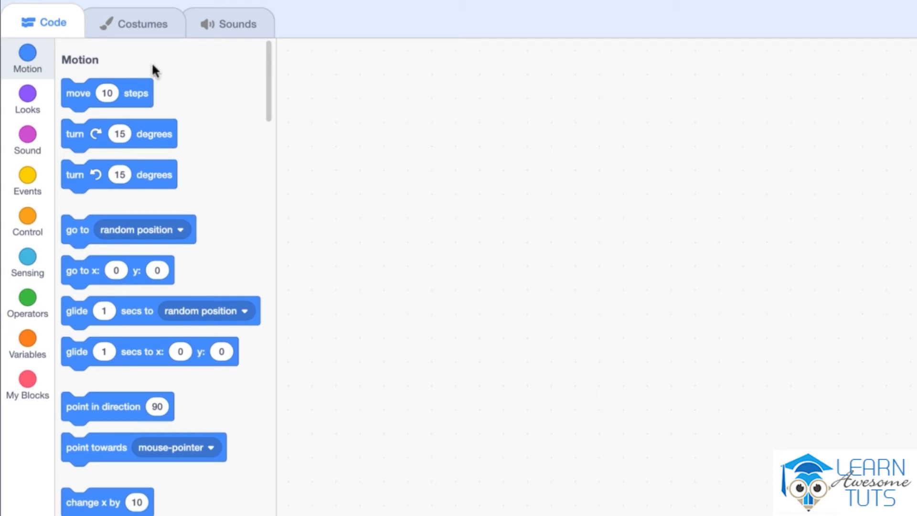
mouse_move(366, 194)
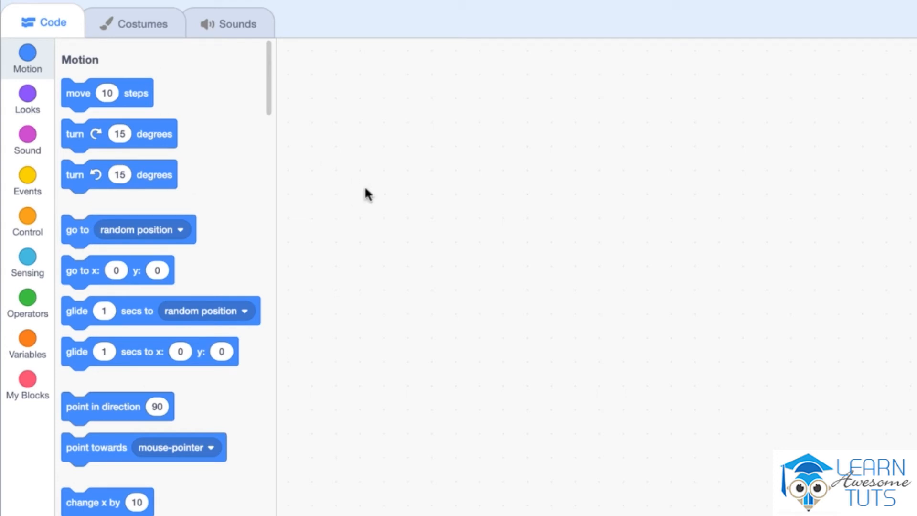
mouse_move(184, 56)
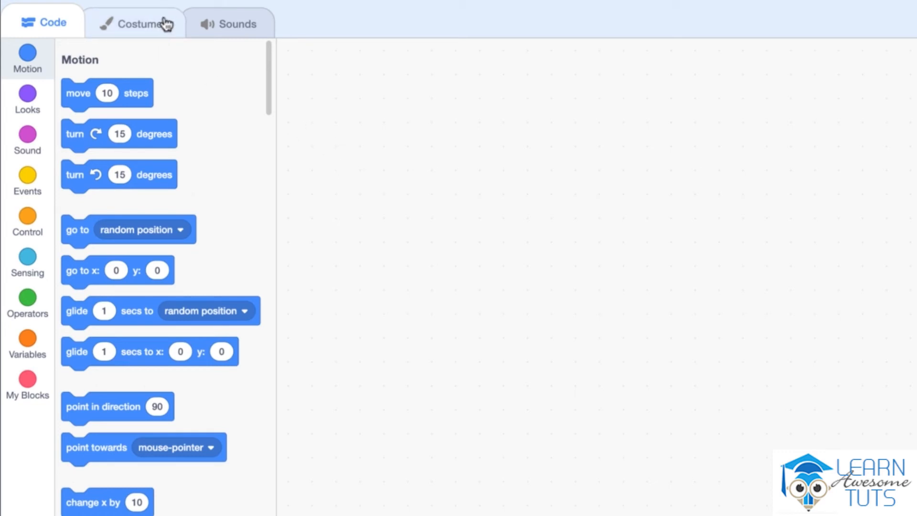
- View the cat's costume2 in the Costumes editor, then return to costume1
click(138, 23)
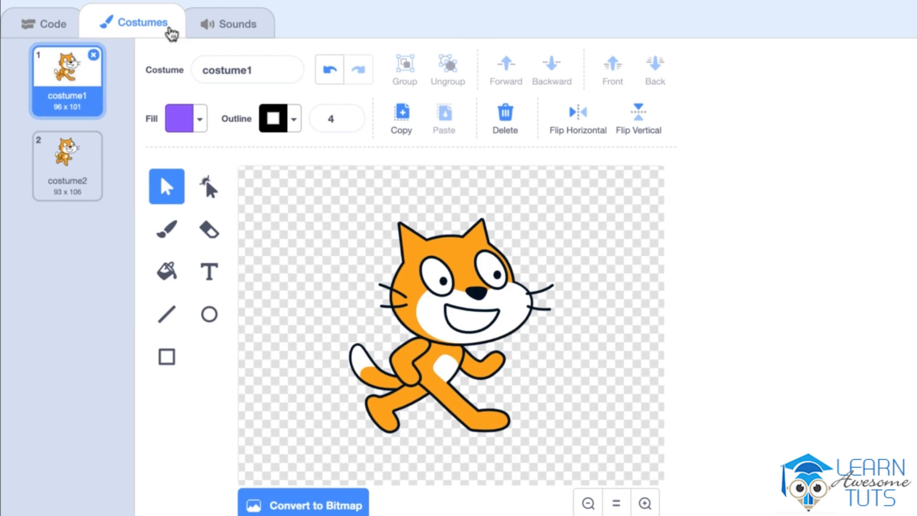
mouse_move(848, 442)
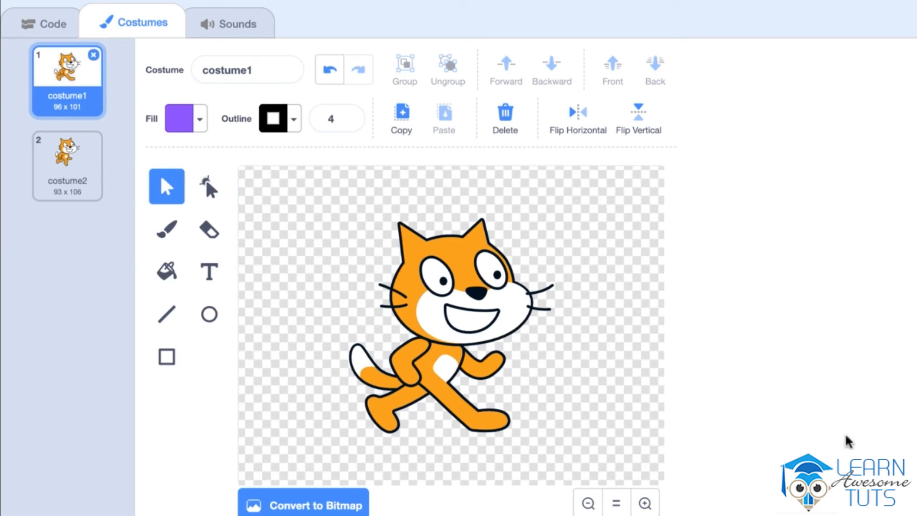
mouse_move(797, 426)
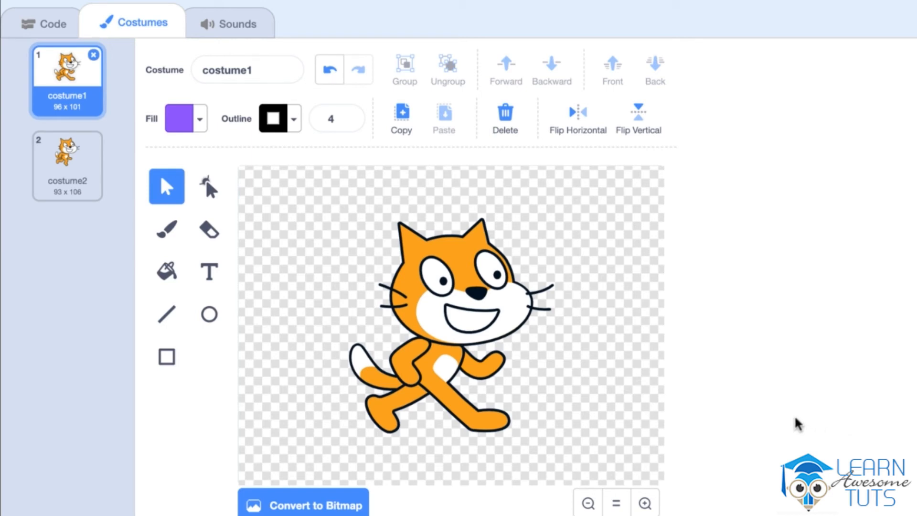
mouse_move(317, 467)
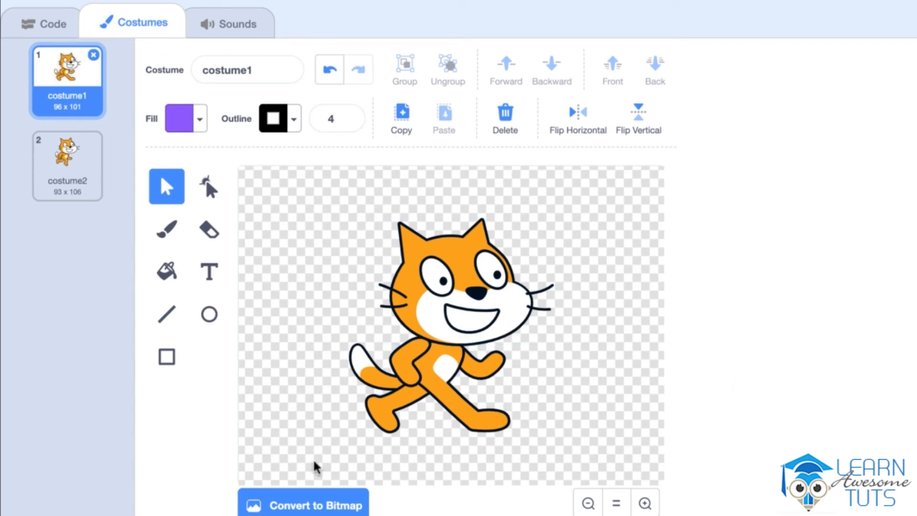
mouse_move(314, 468)
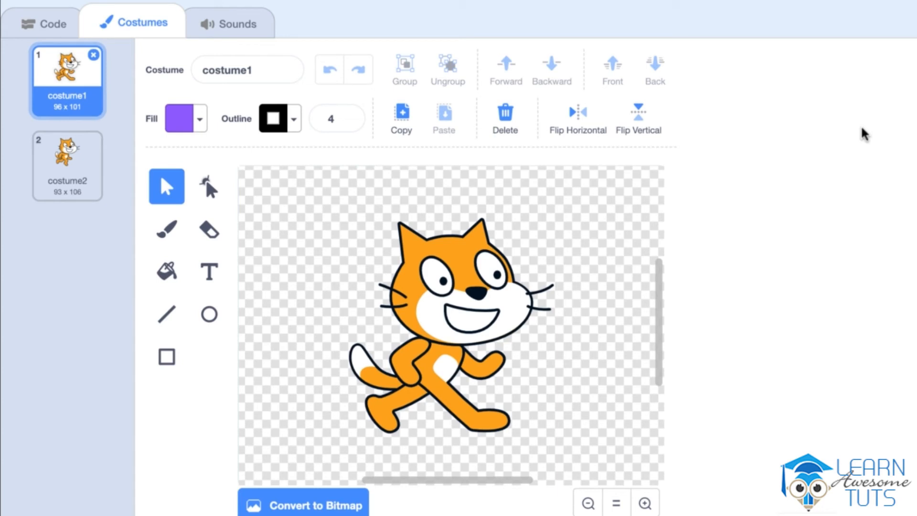
mouse_move(463, 450)
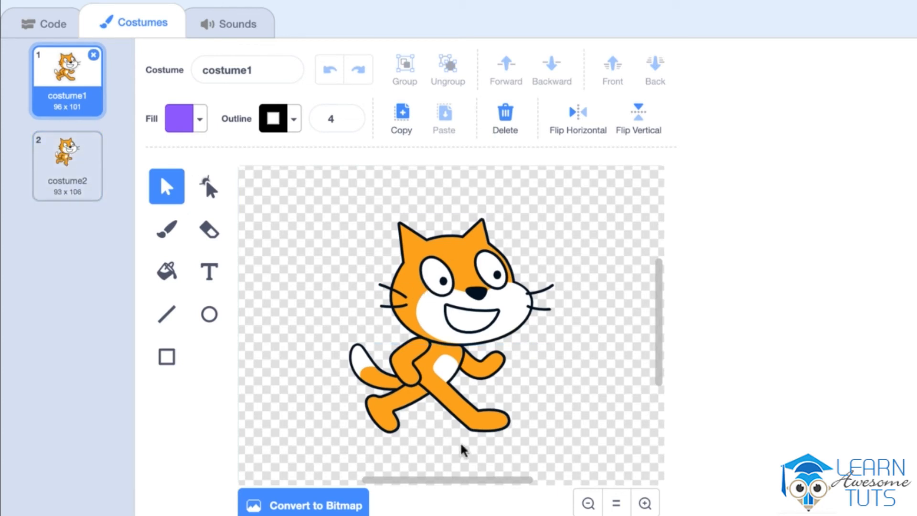
click(67, 165)
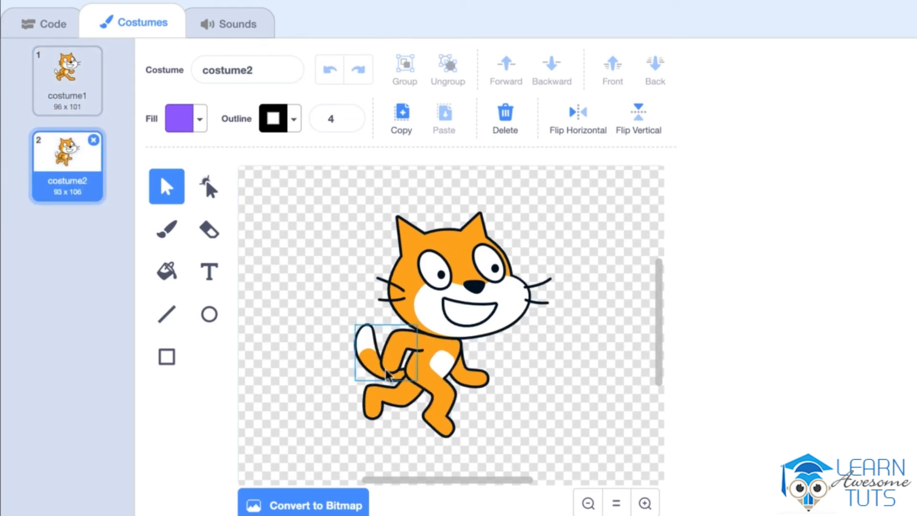
click(67, 81)
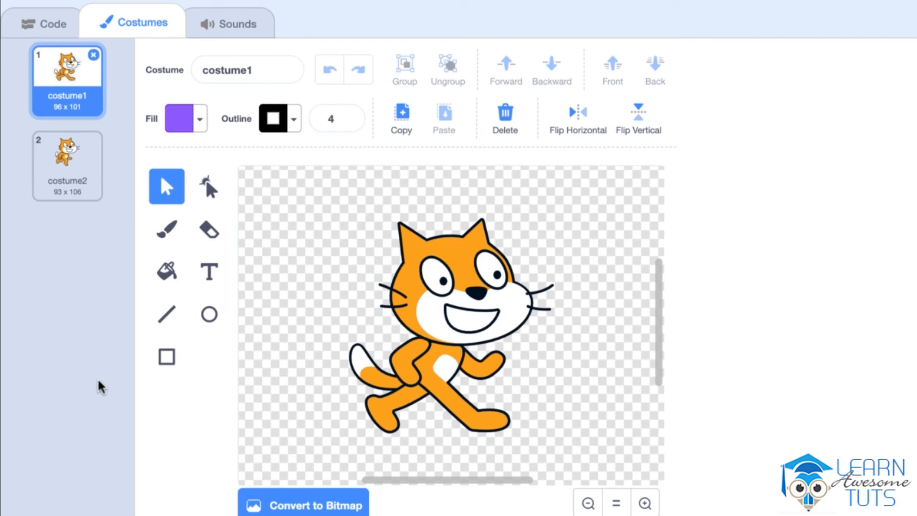
- Show the cat sprite's Meow sound and its waveform in the sound editor
click(229, 22)
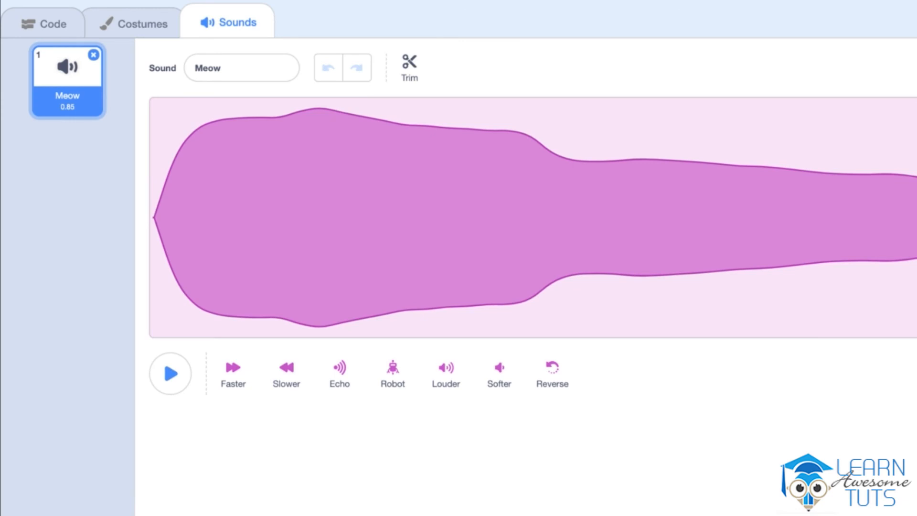
mouse_move(181, 465)
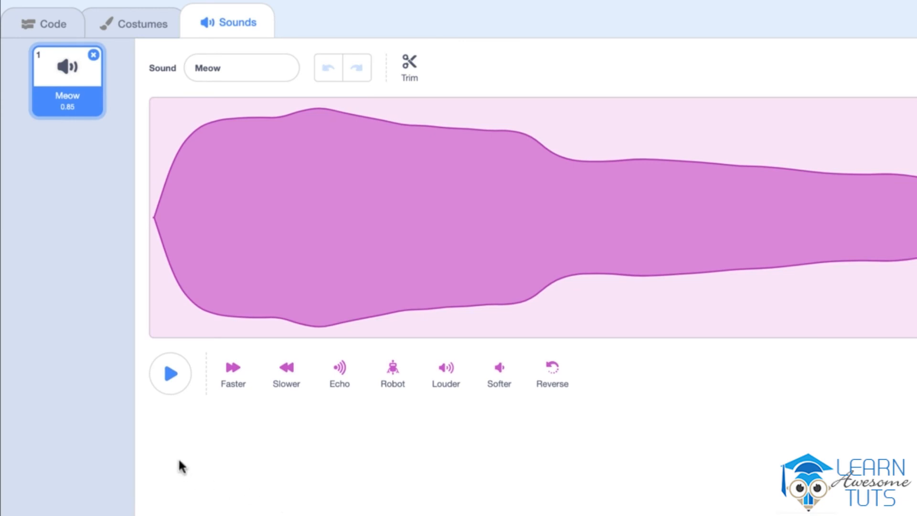
click(170, 374)
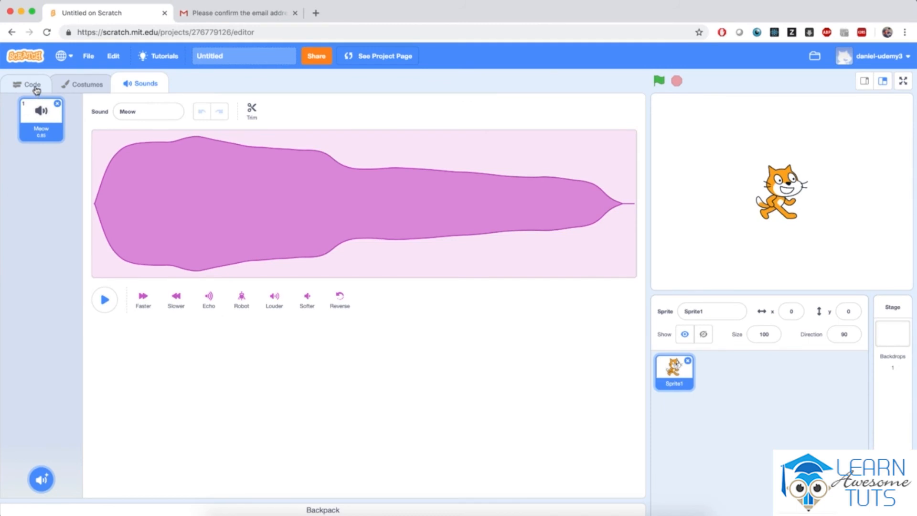
- Return to the Code area and list the account options: profile, my stuff, settings, sign out
click(31, 84)
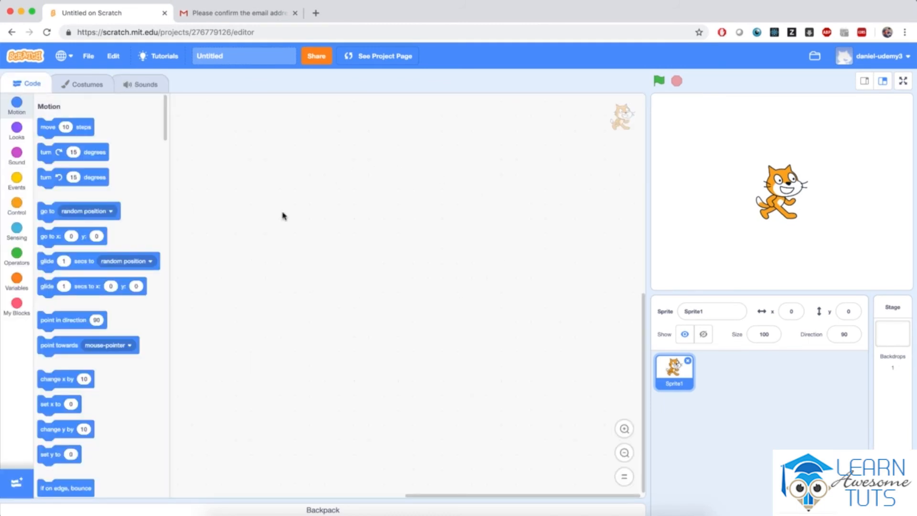
mouse_move(486, 405)
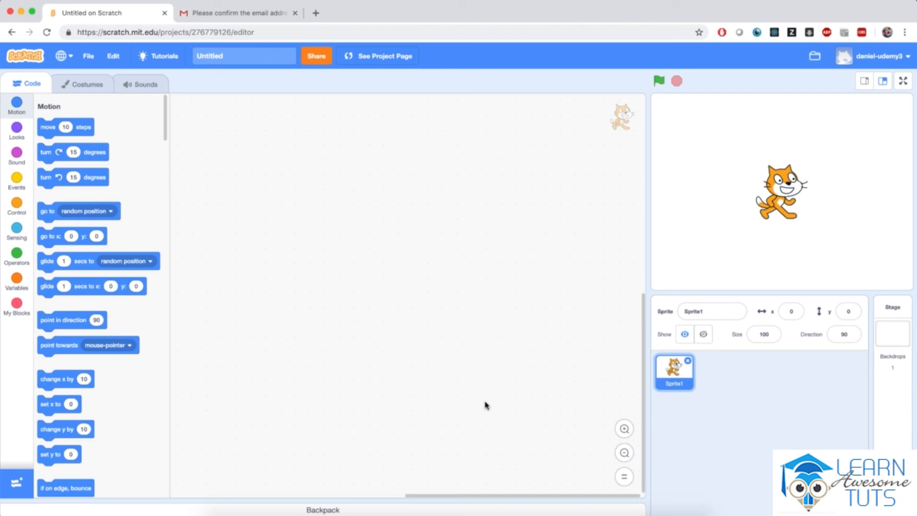
mouse_move(468, 399)
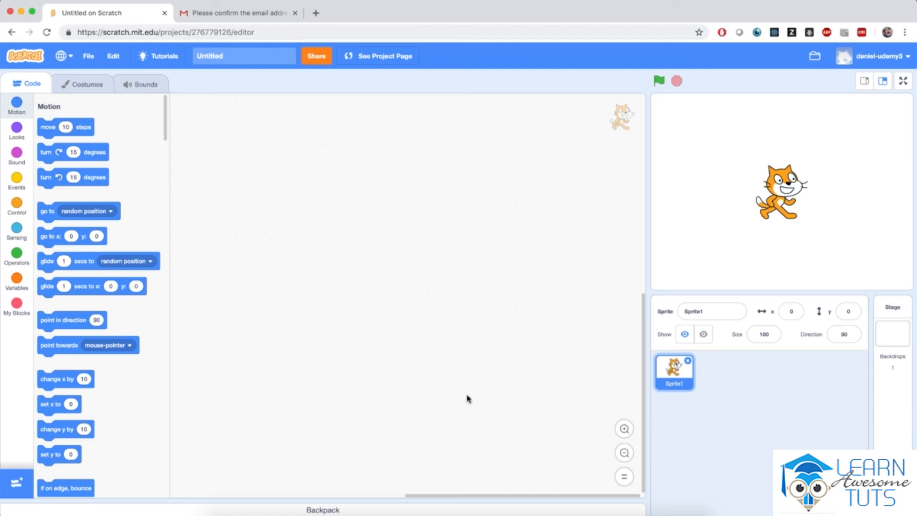
mouse_move(138, 191)
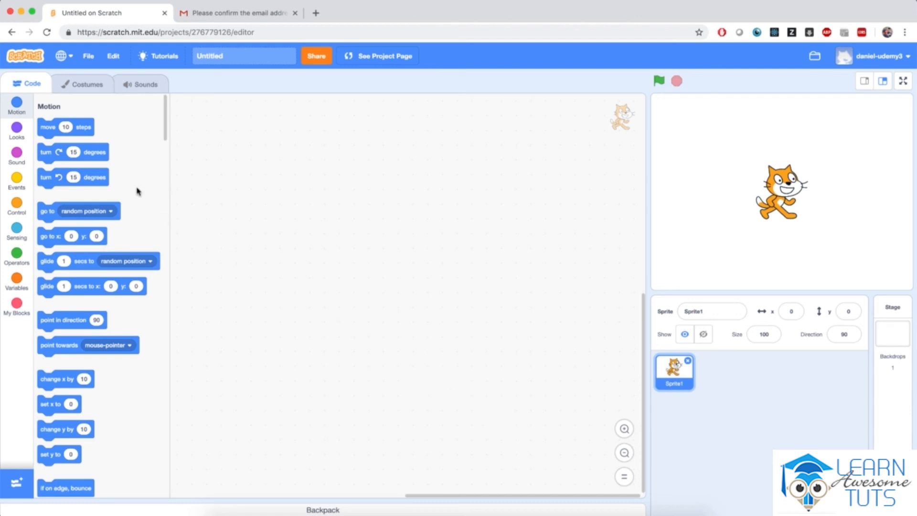
mouse_move(461, 203)
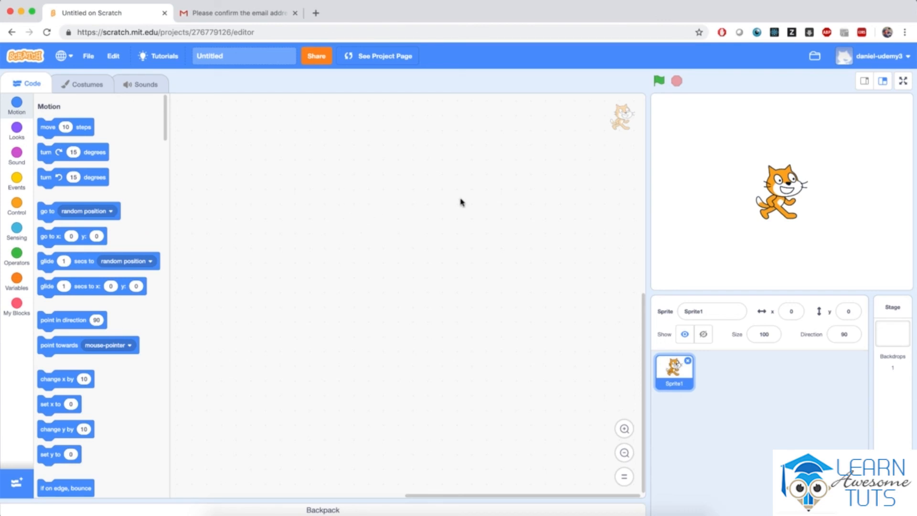
mouse_move(558, 321)
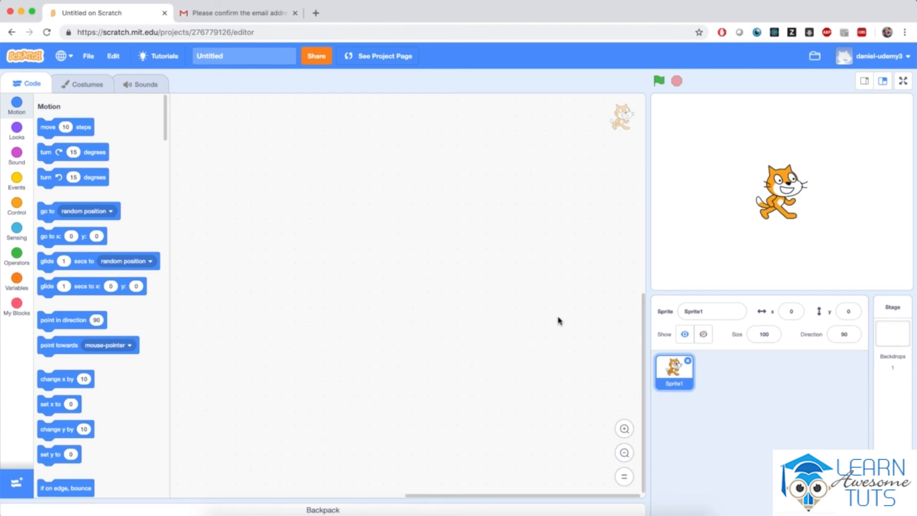
mouse_move(532, 120)
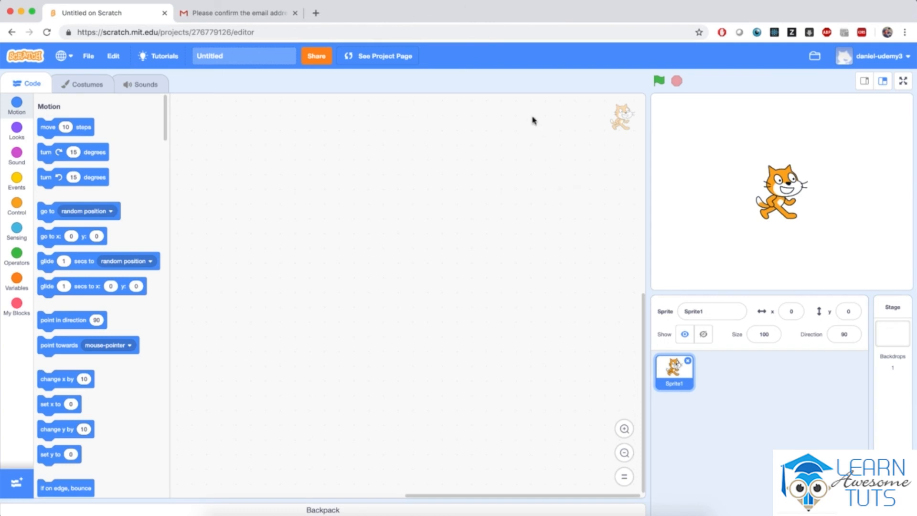
mouse_move(480, 57)
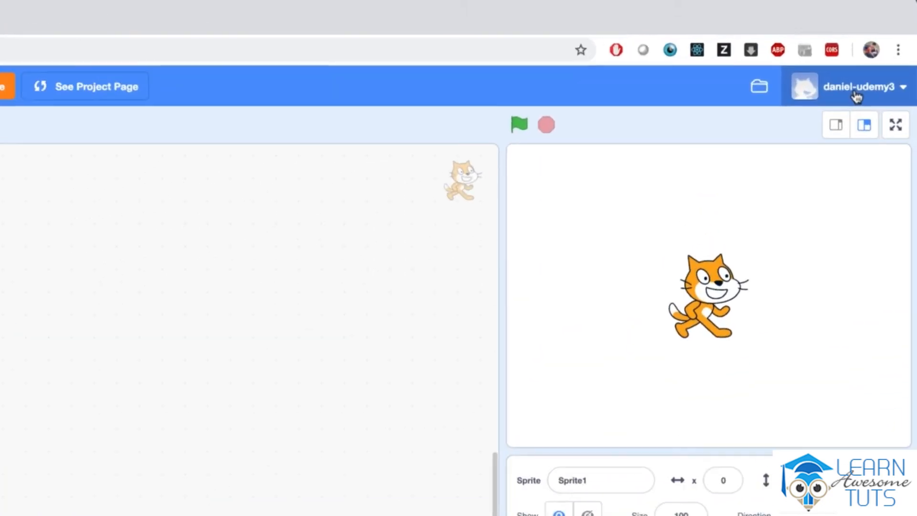
click(860, 87)
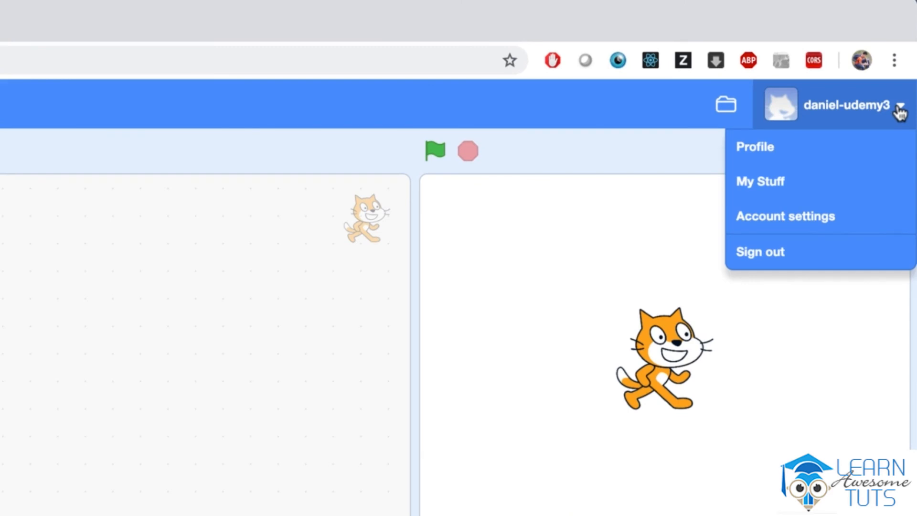